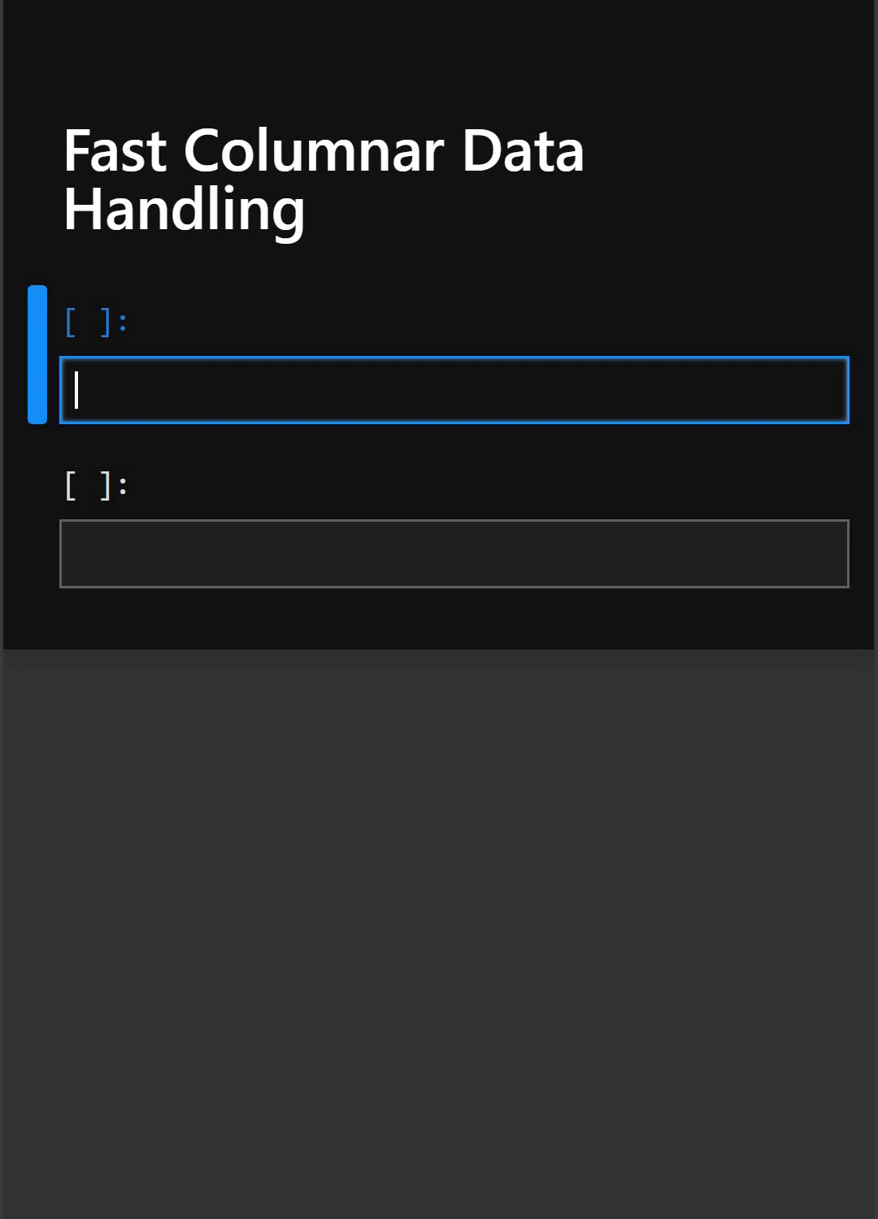
# Step: Type 'import pyarrow as pa' as the first line of the code cell
pyautogui.write('impor')
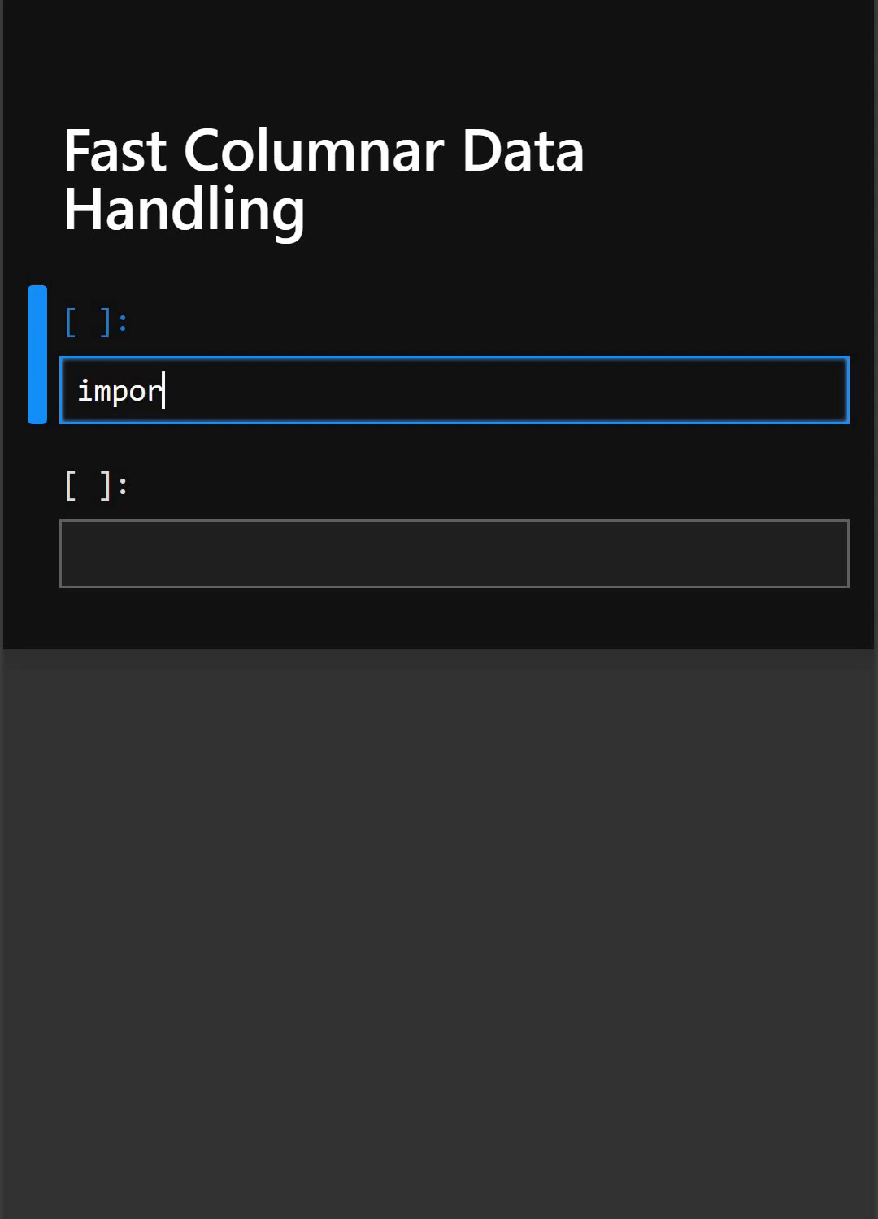
pyautogui.write('t pyarro')
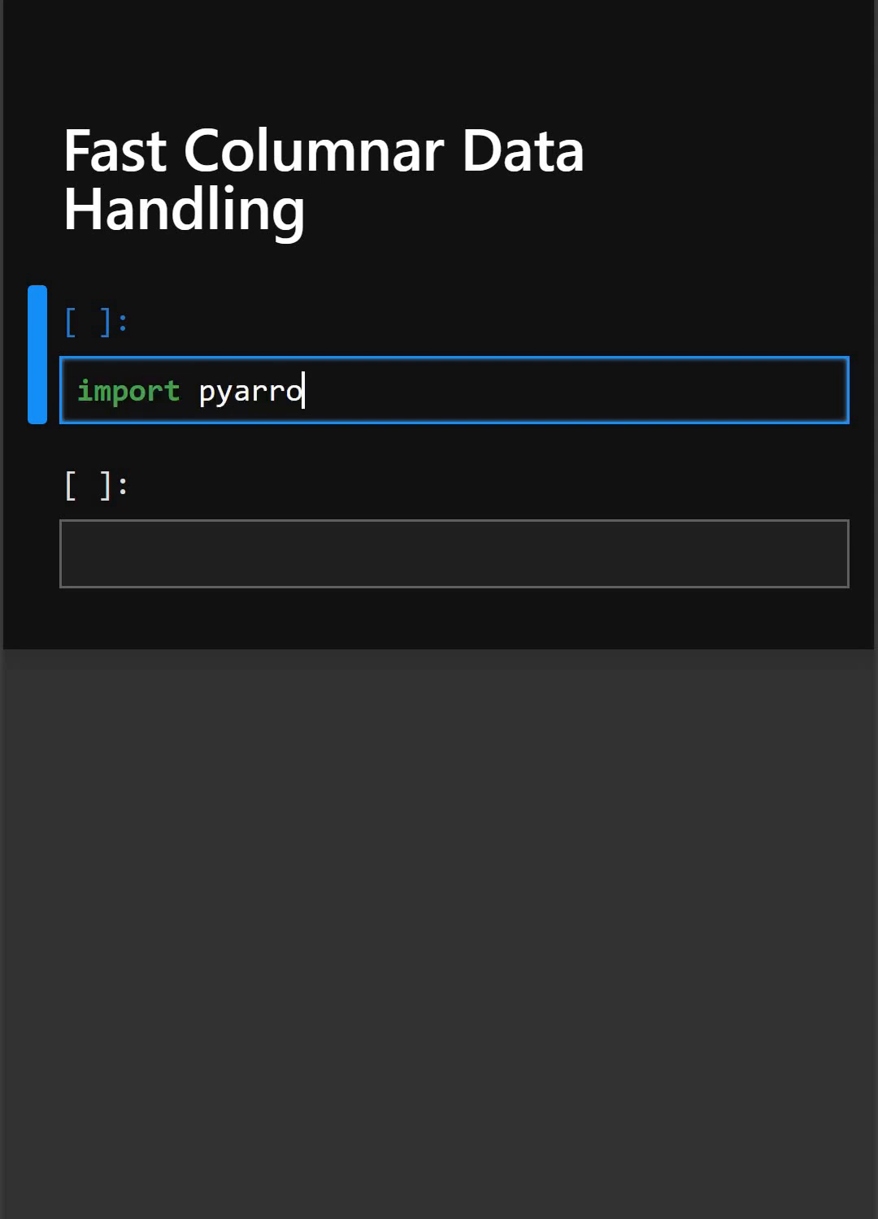
pyautogui.write('w')
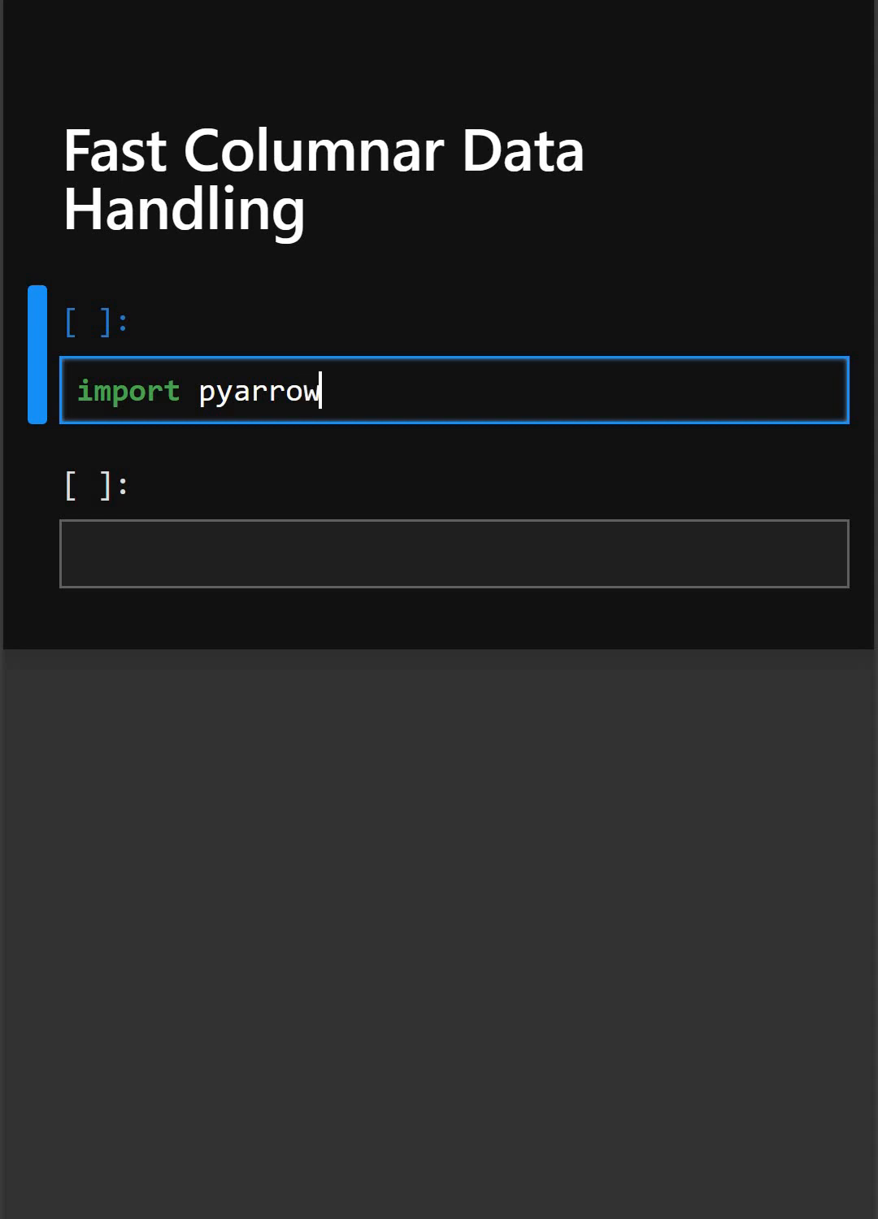
pyautogui.write('as')
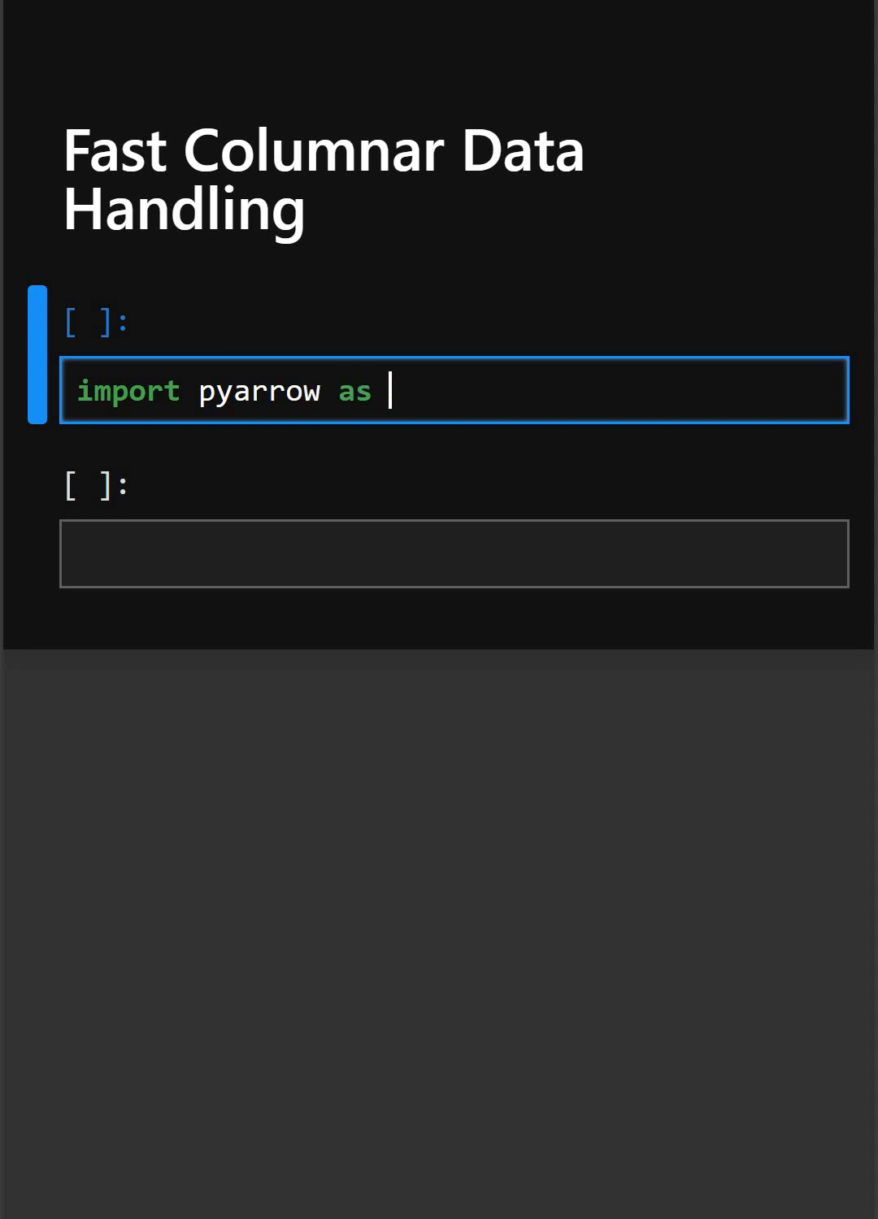
pyautogui.write('pa')
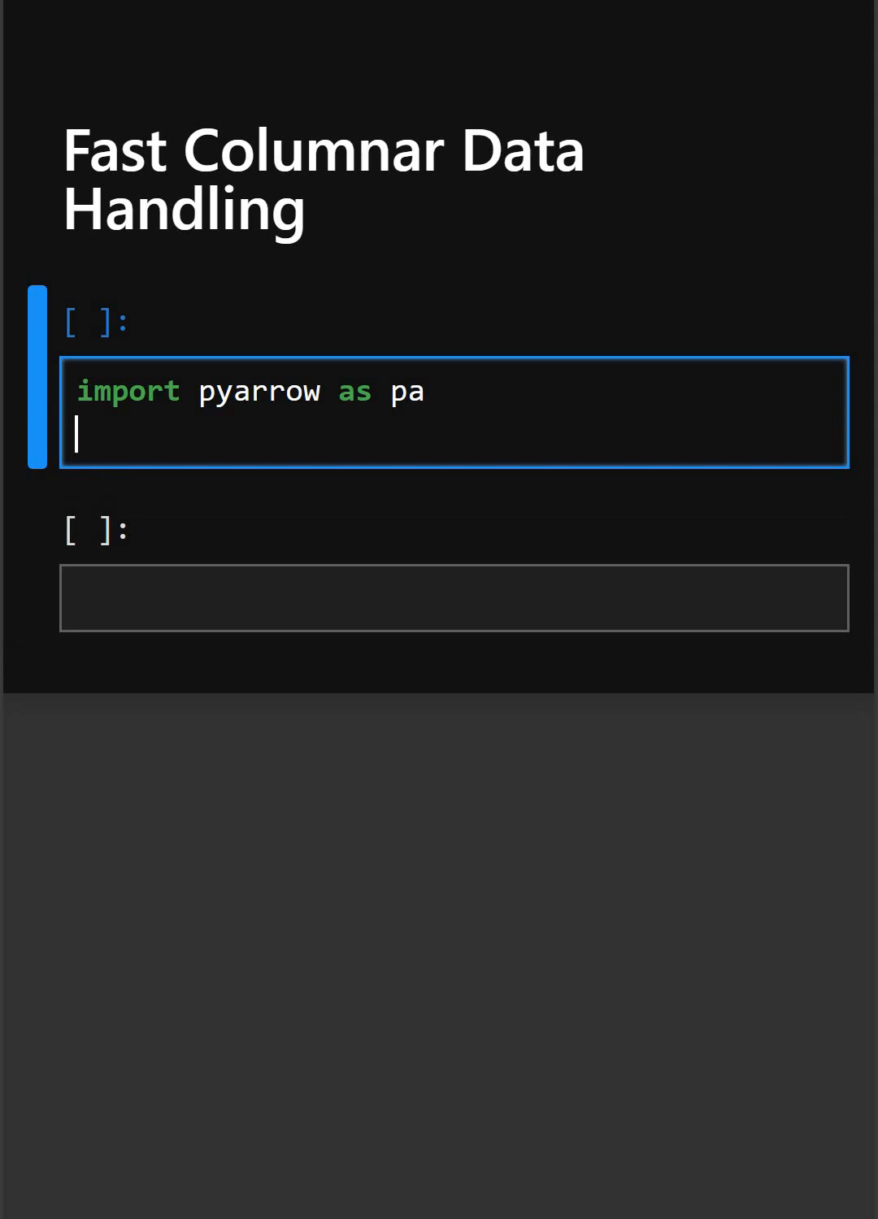
# Step: Start the data dictionary with a "name" list of Alice, Bob and Max
pyautogui.write('data')
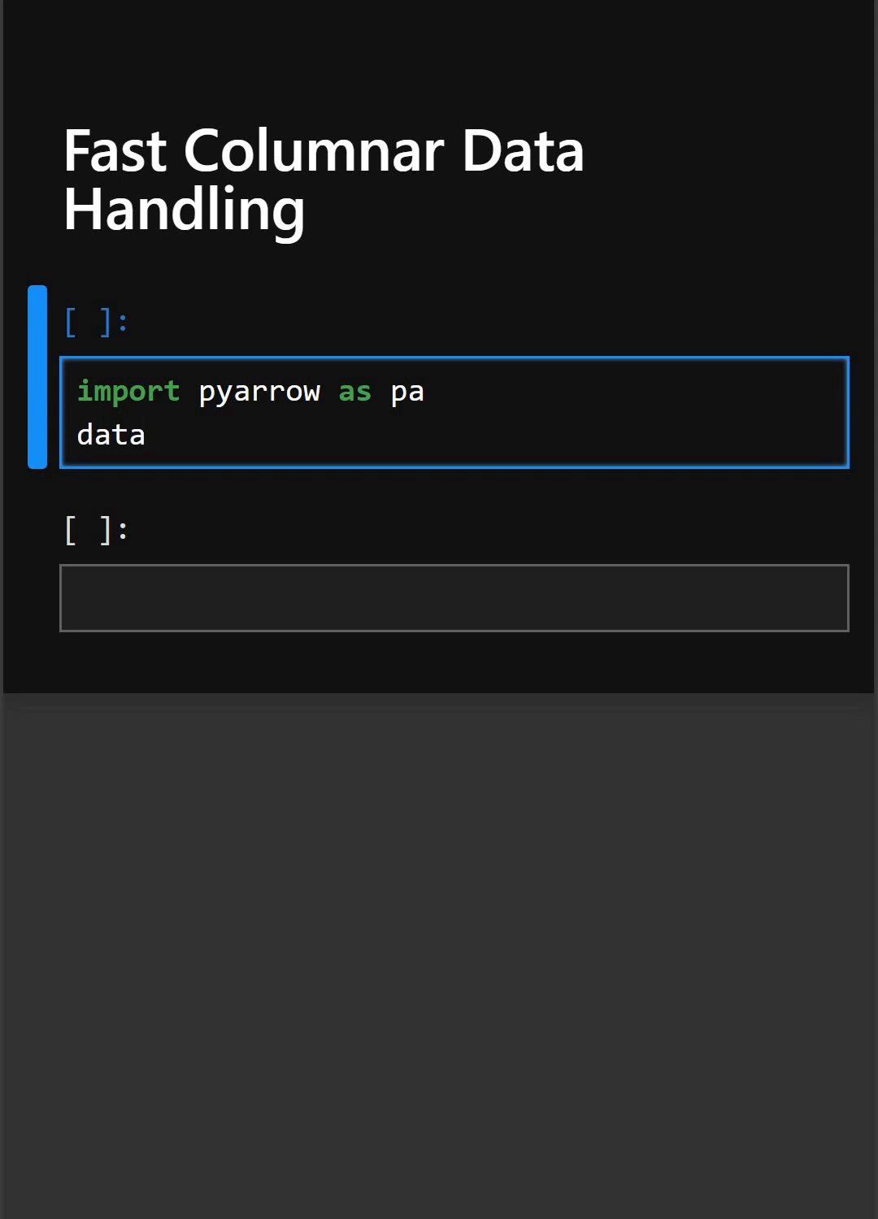
pyautogui.click(147, 435)
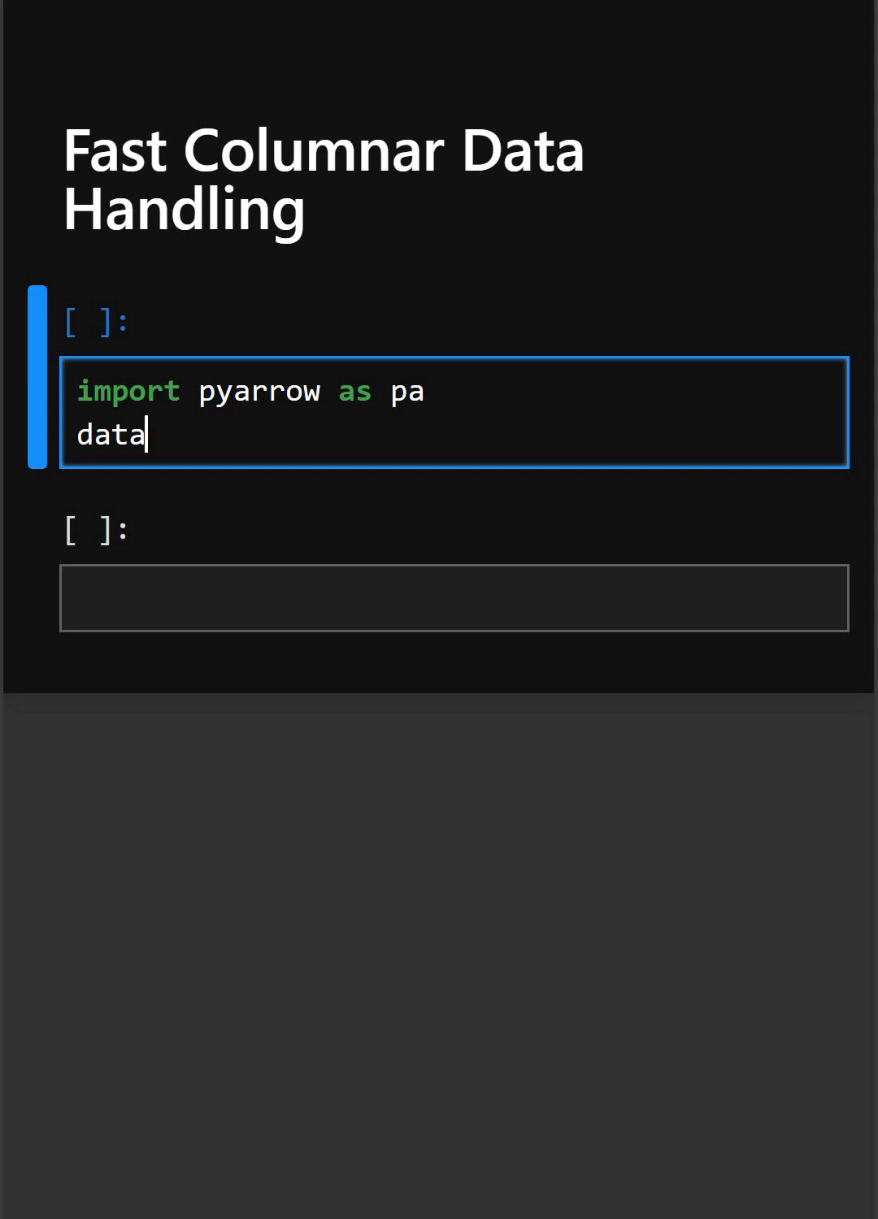
pyautogui.write('={')
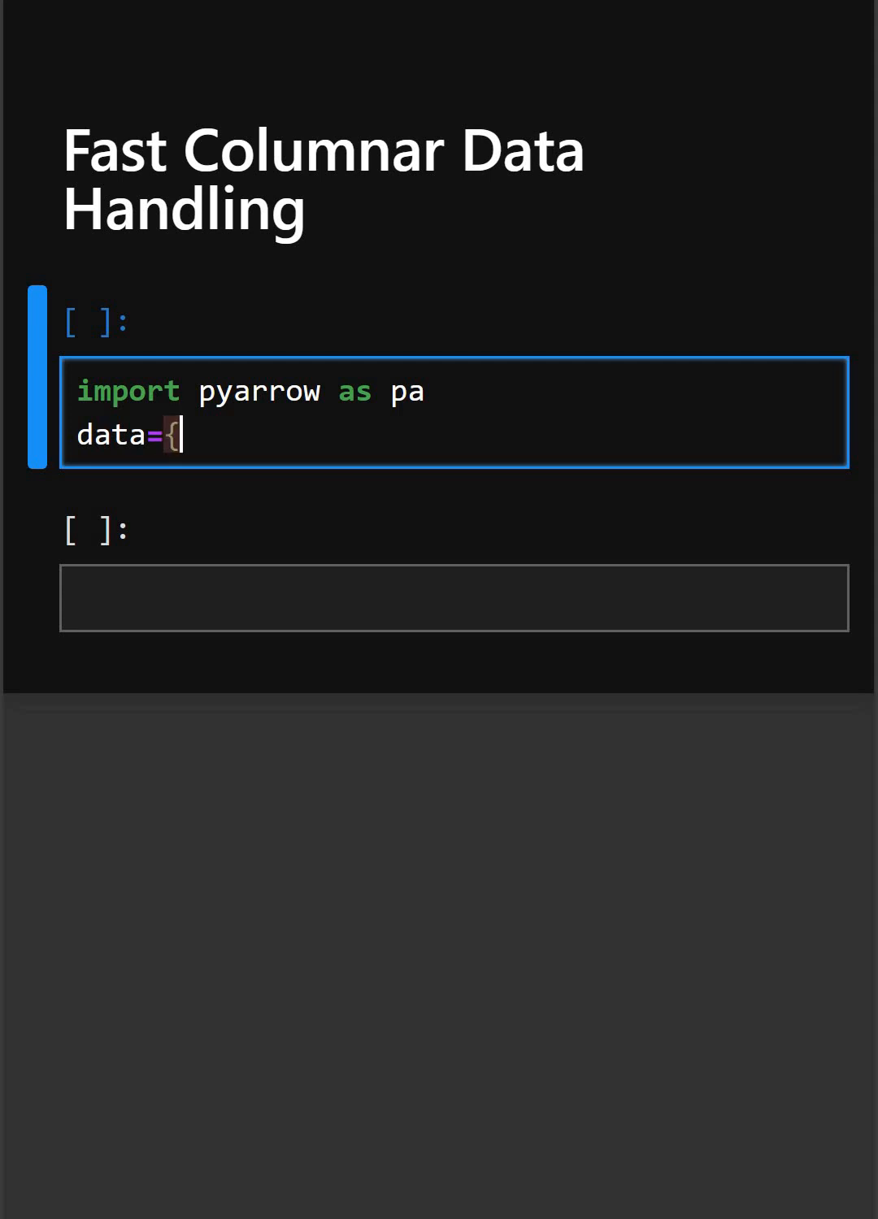
pyautogui.write('""')
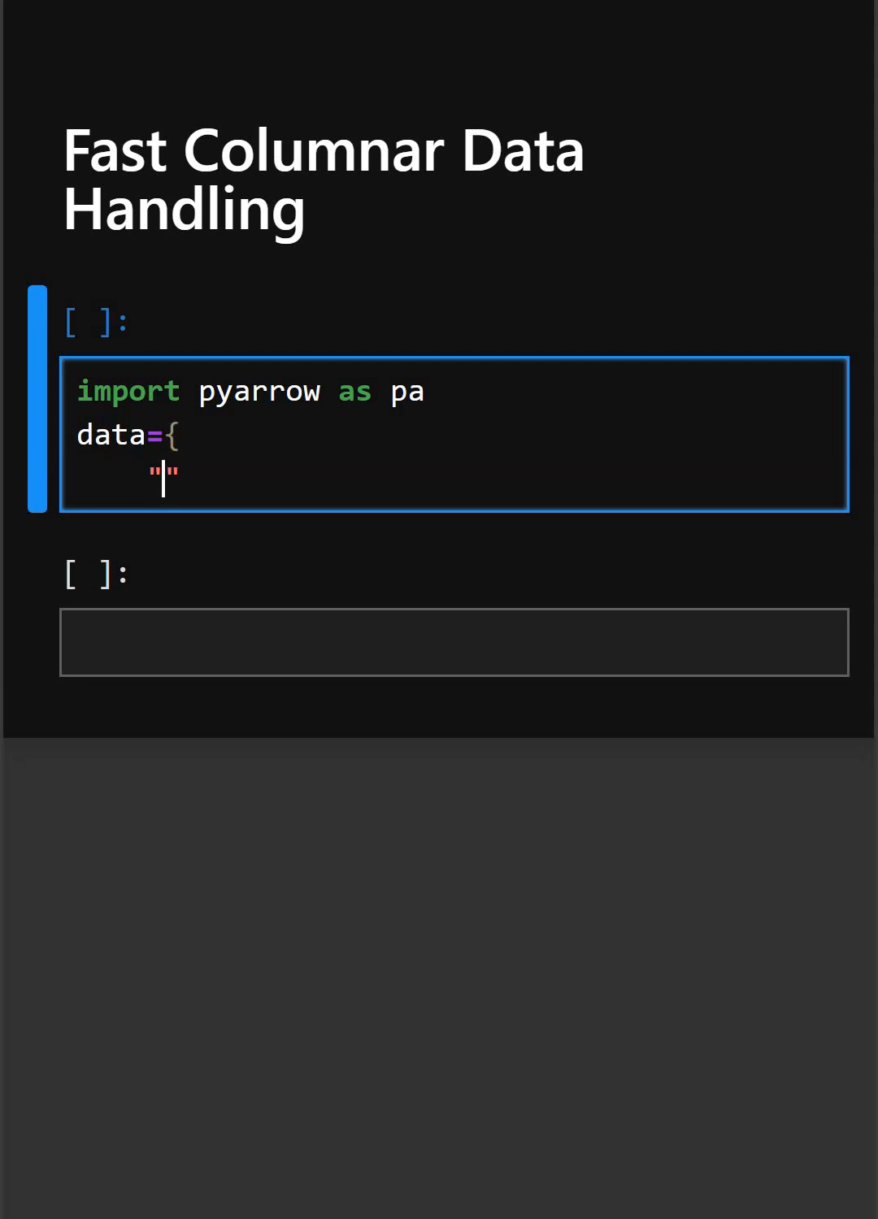
pyautogui.write('name":')
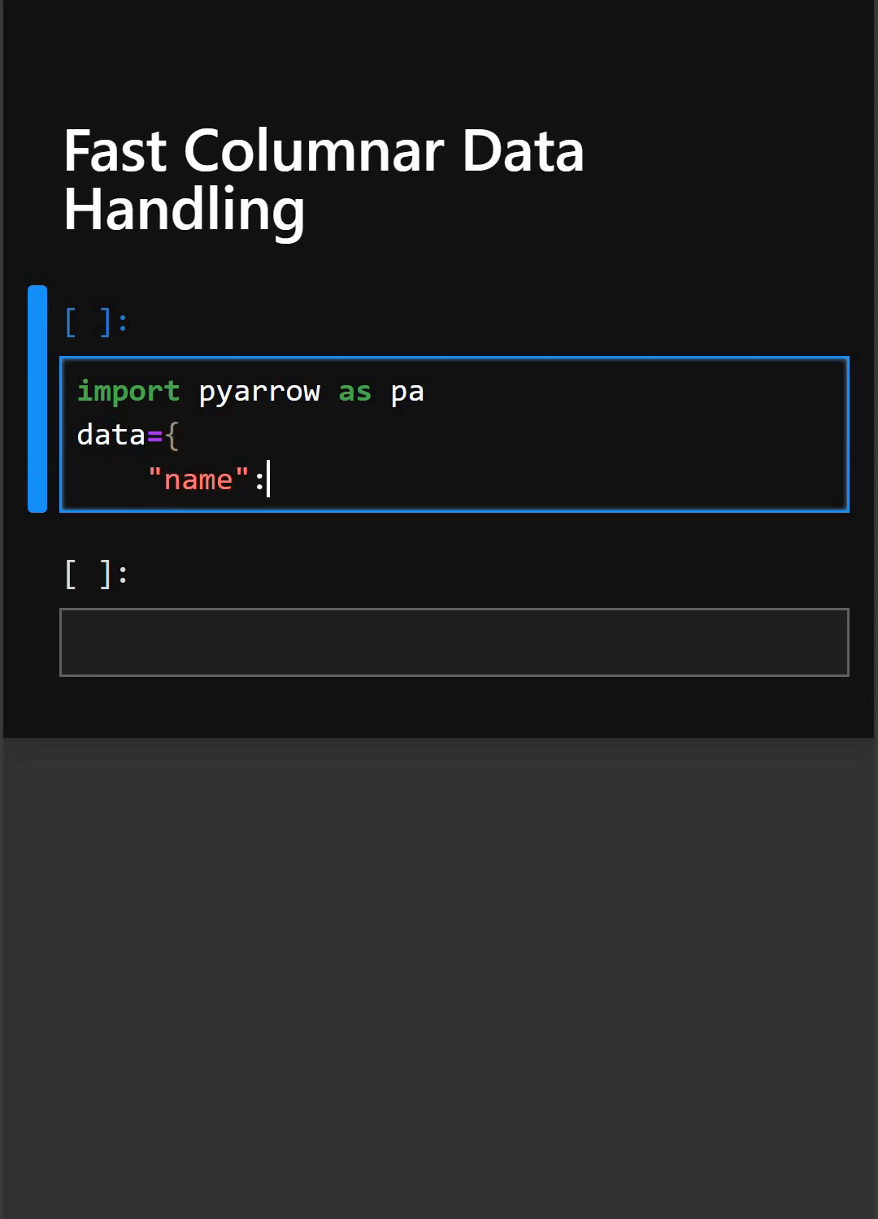
pyautogui.write('[]')
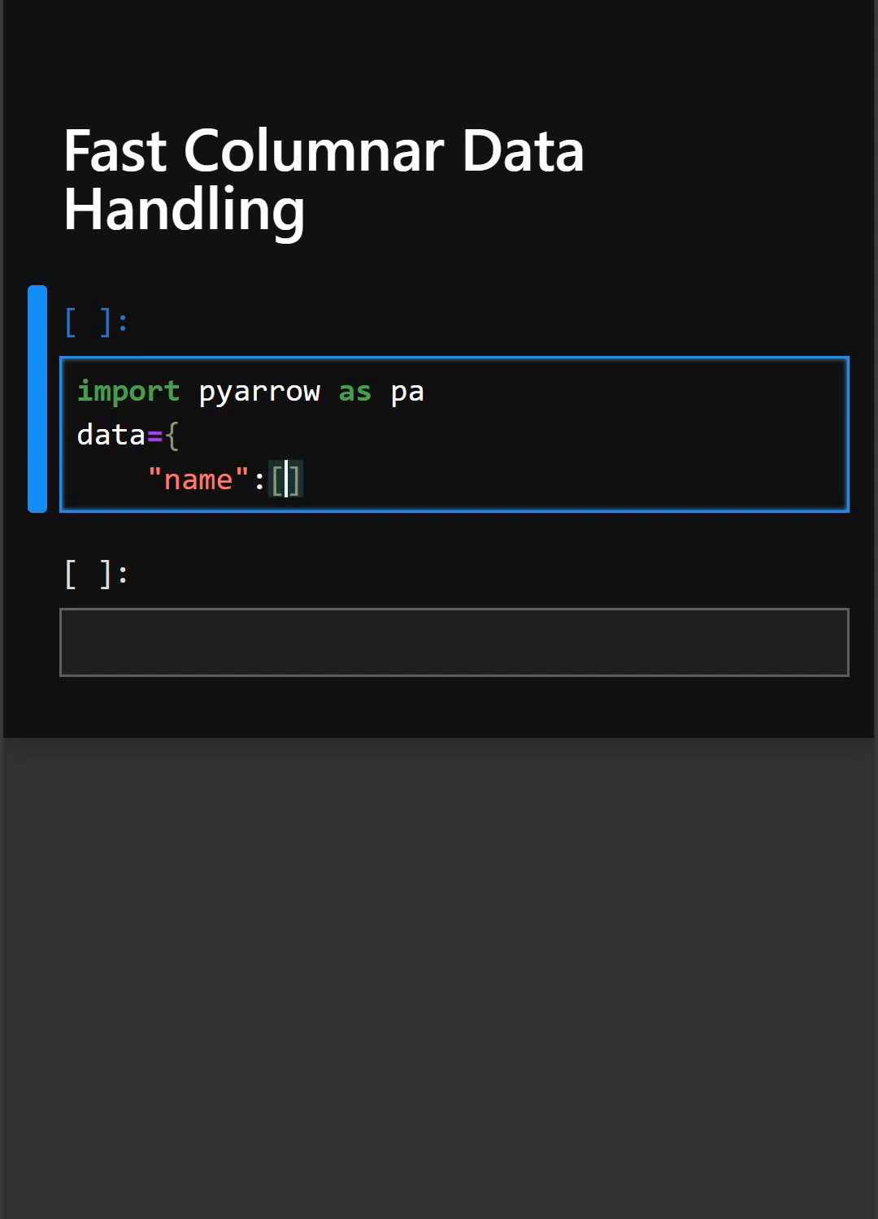
pyautogui.write('"Al"')
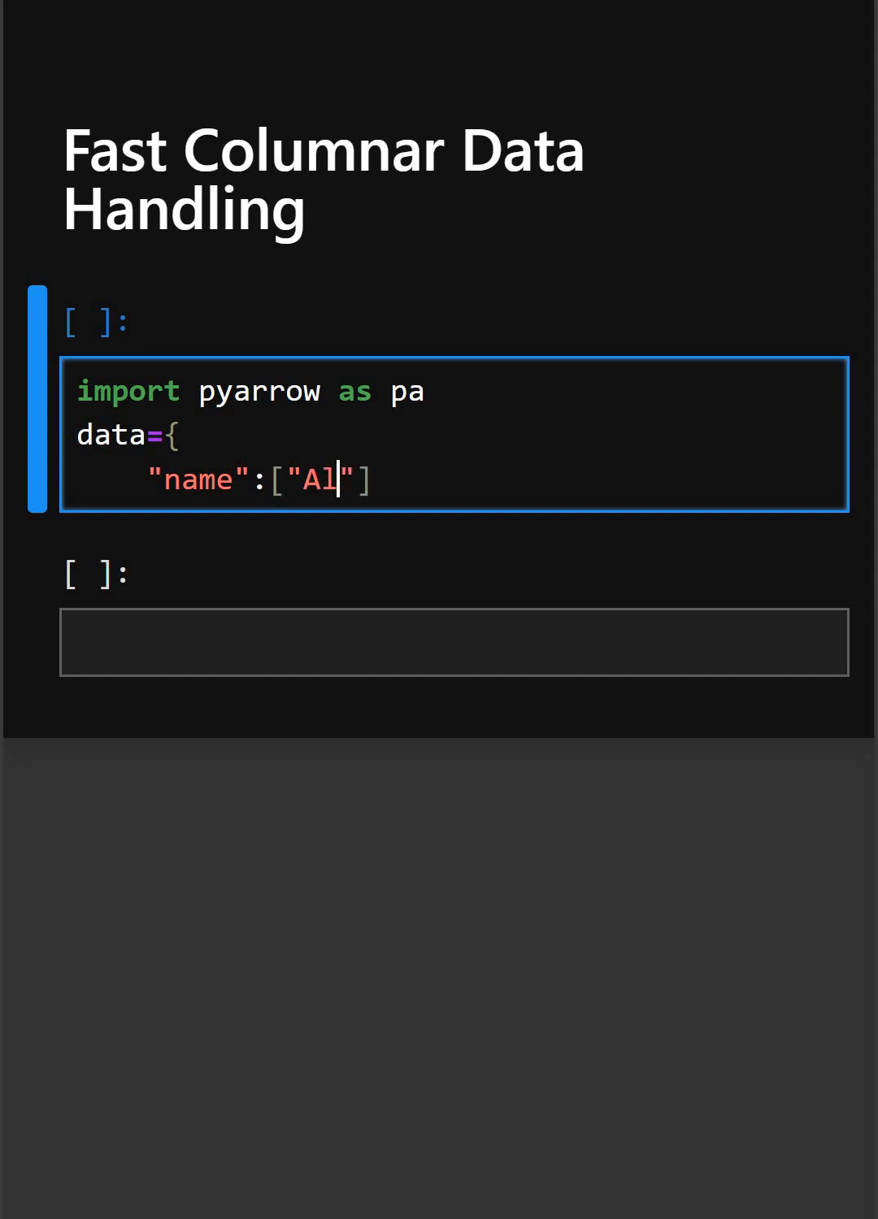
pyautogui.write('ice')
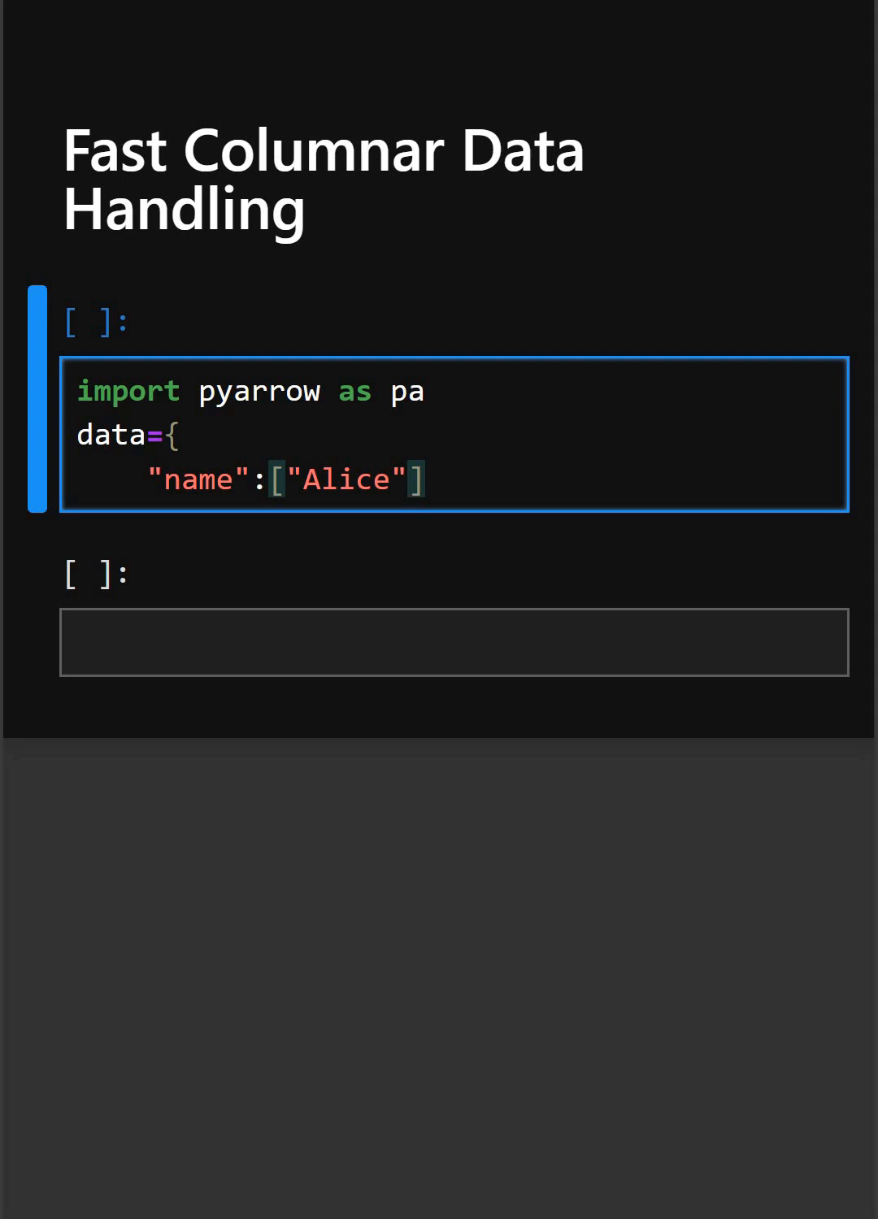
pyautogui.write(',"Bob"')
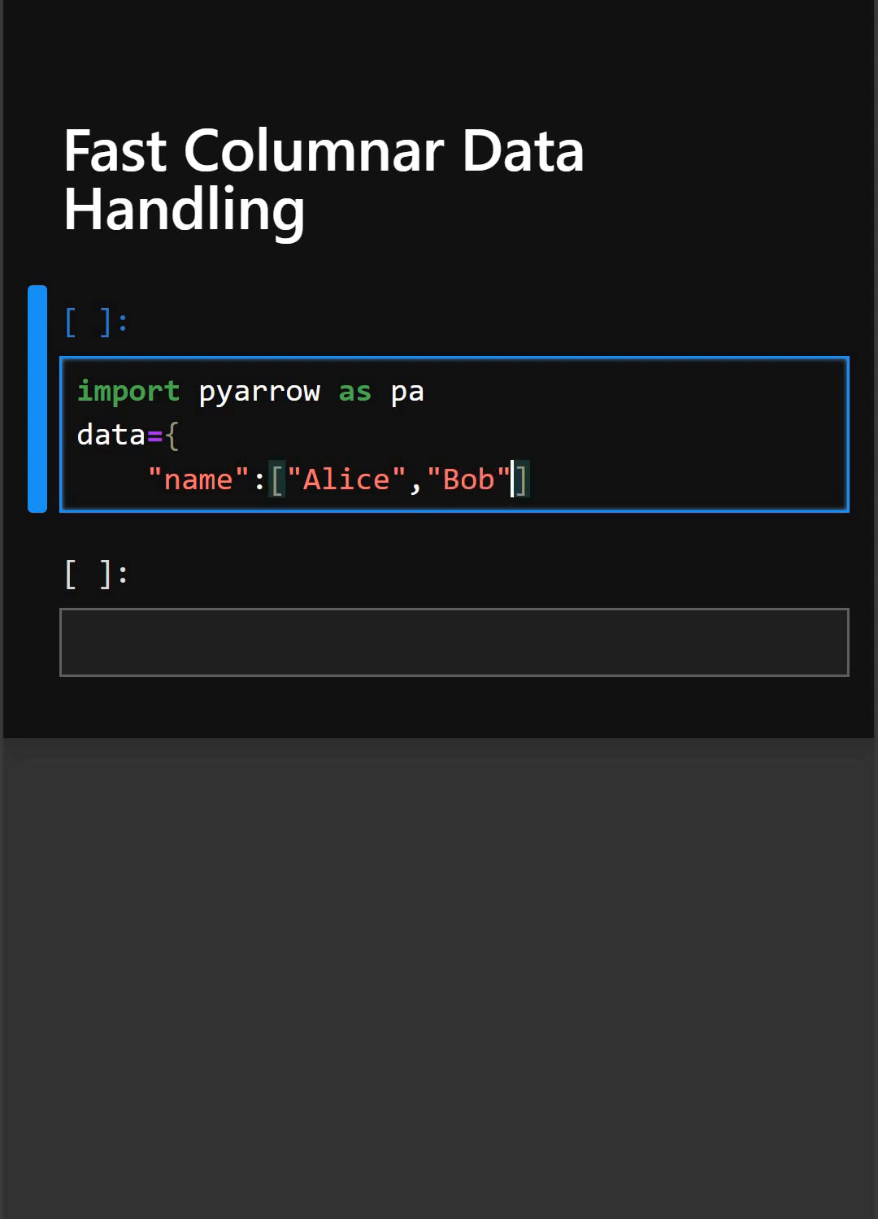
pyautogui.write(',""')
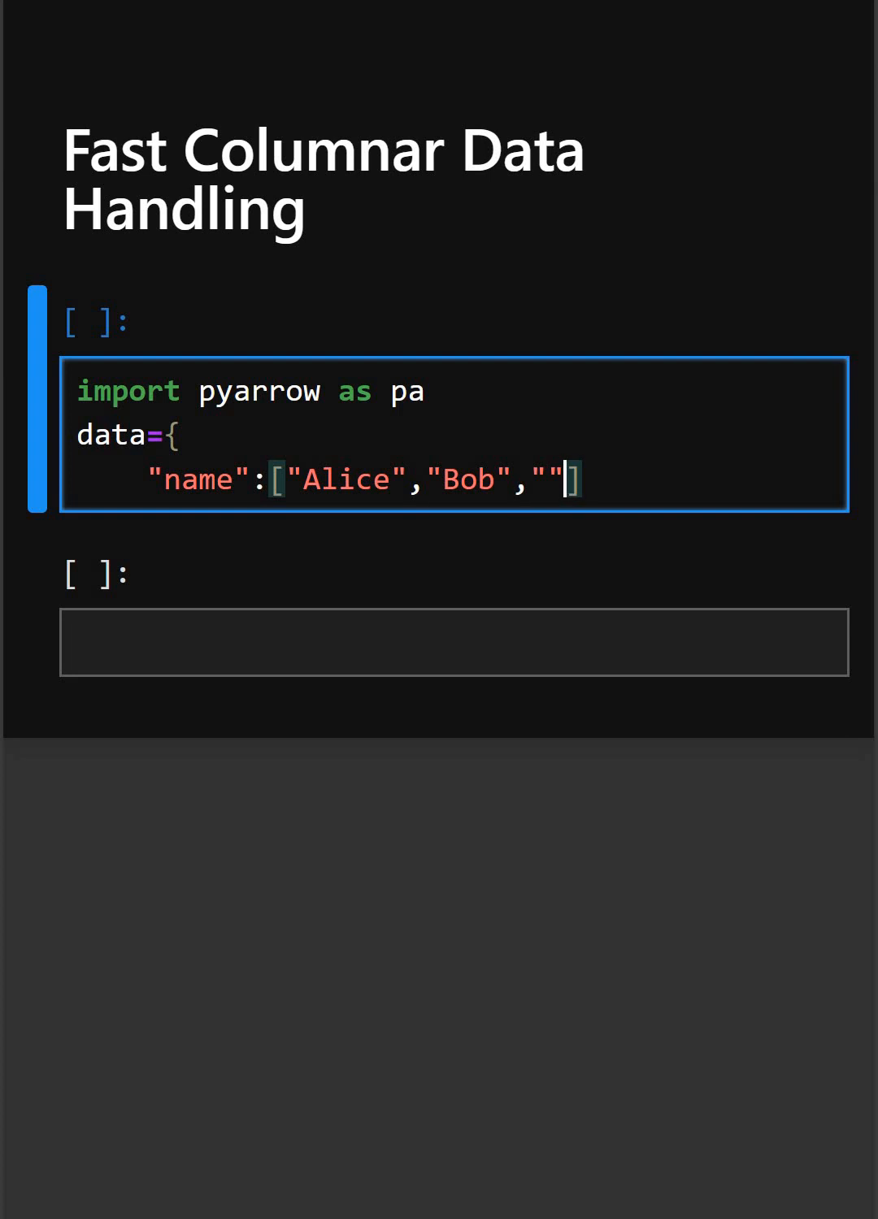
pyautogui.write('Max')
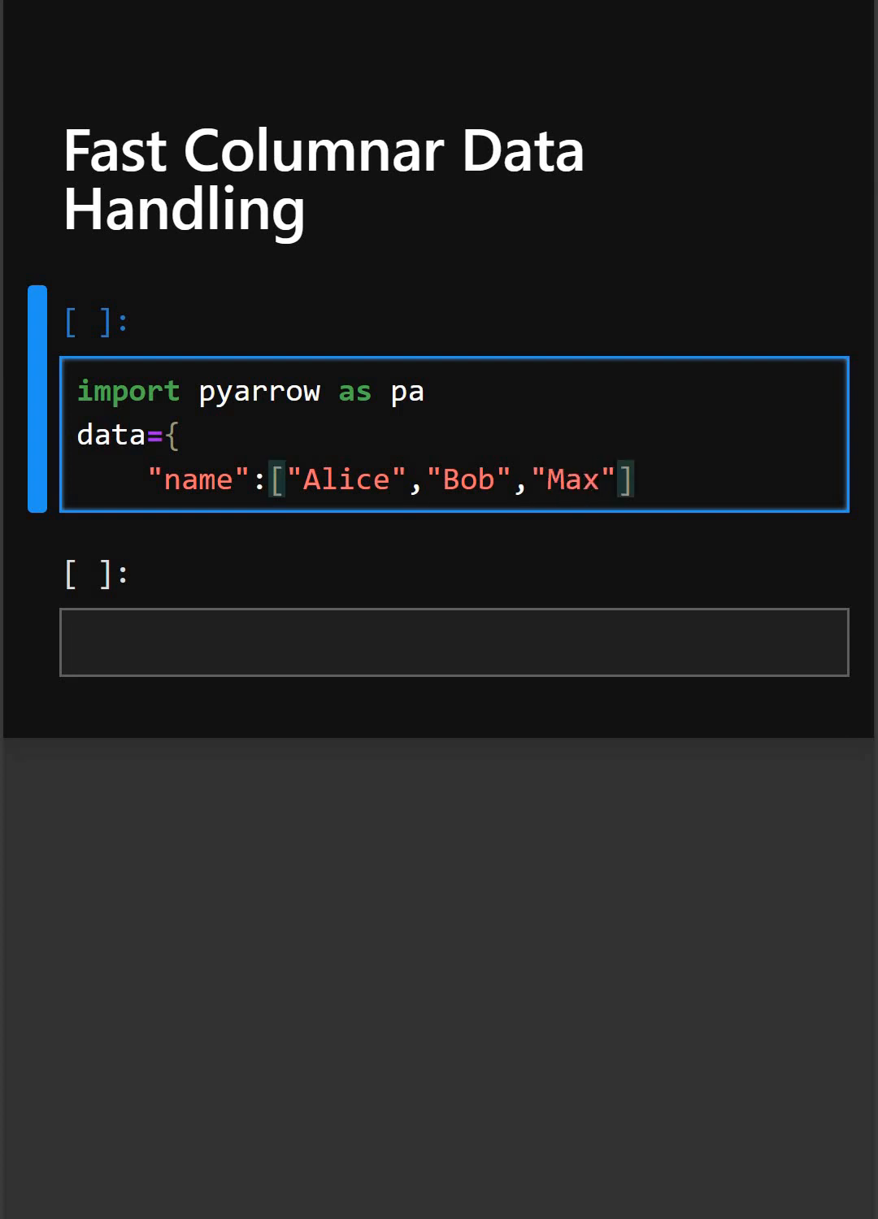
pyautogui.write(',')
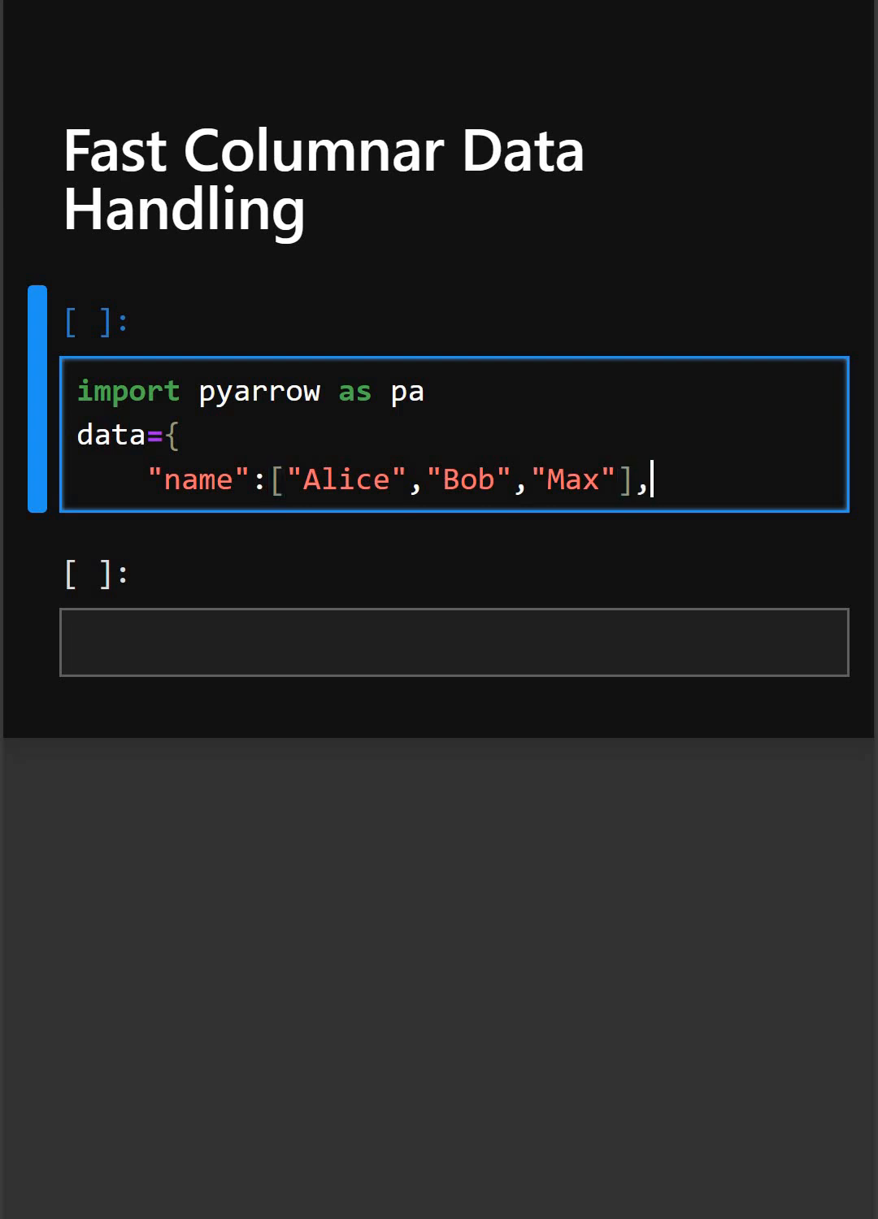
# Step: Add the "age" list 24, 34, 25 and close the dictionary with a brace
pyautogui.write('"')
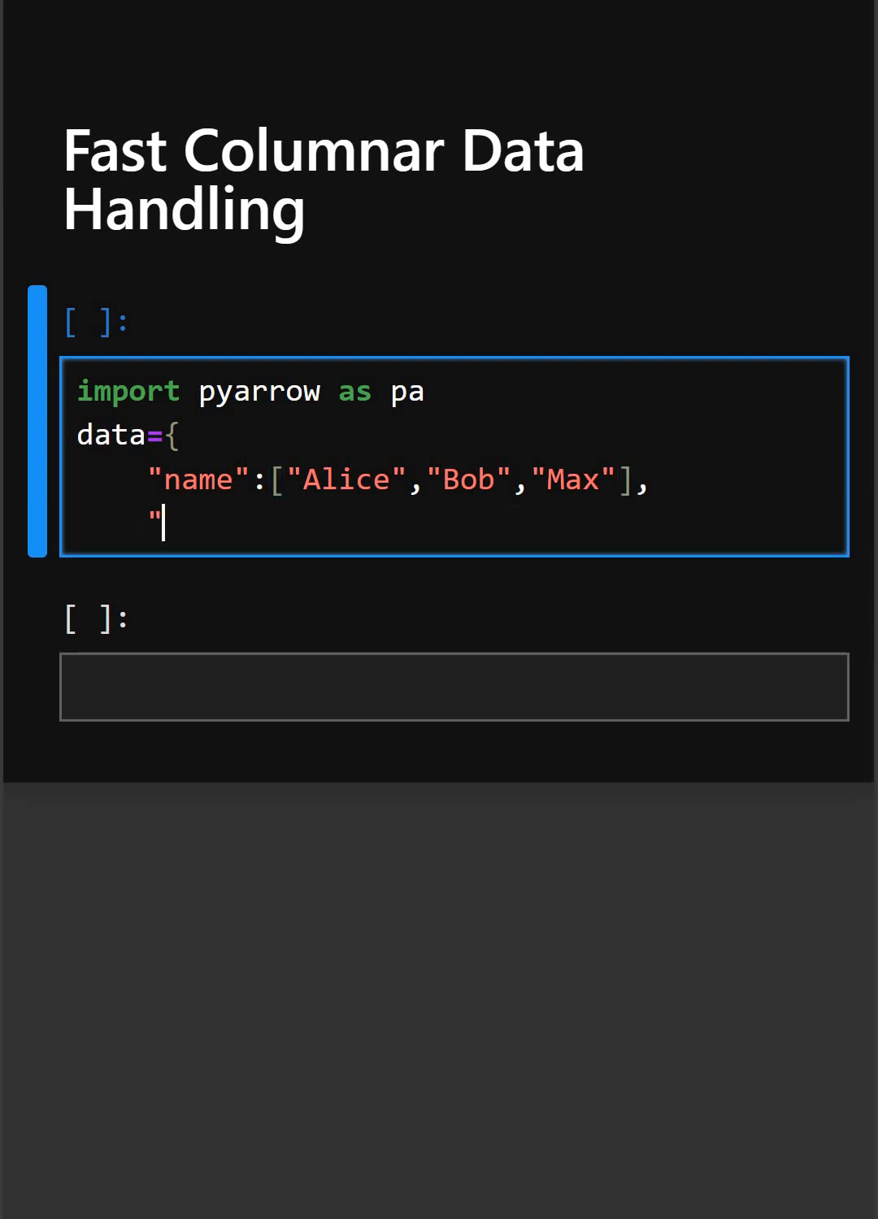
pyautogui.write('age')
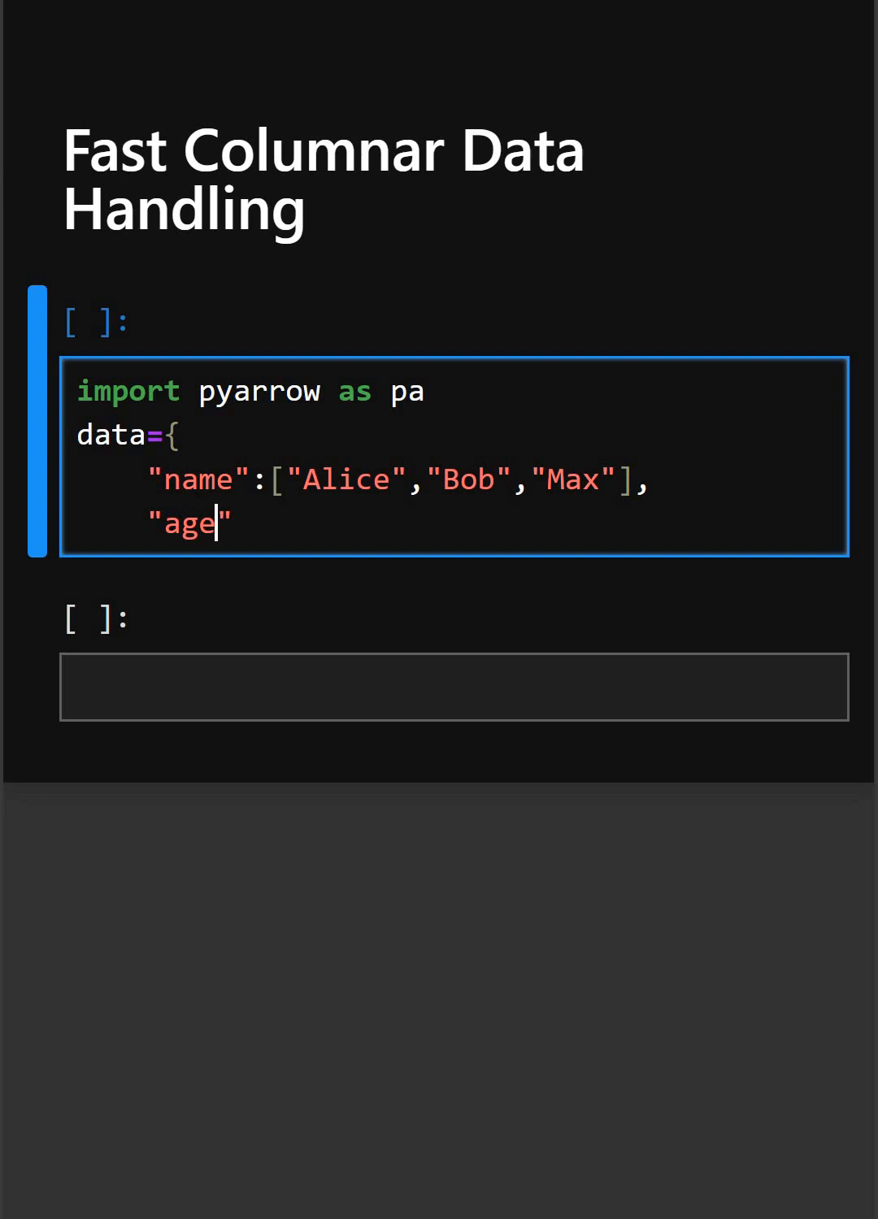
pyautogui.write(':')
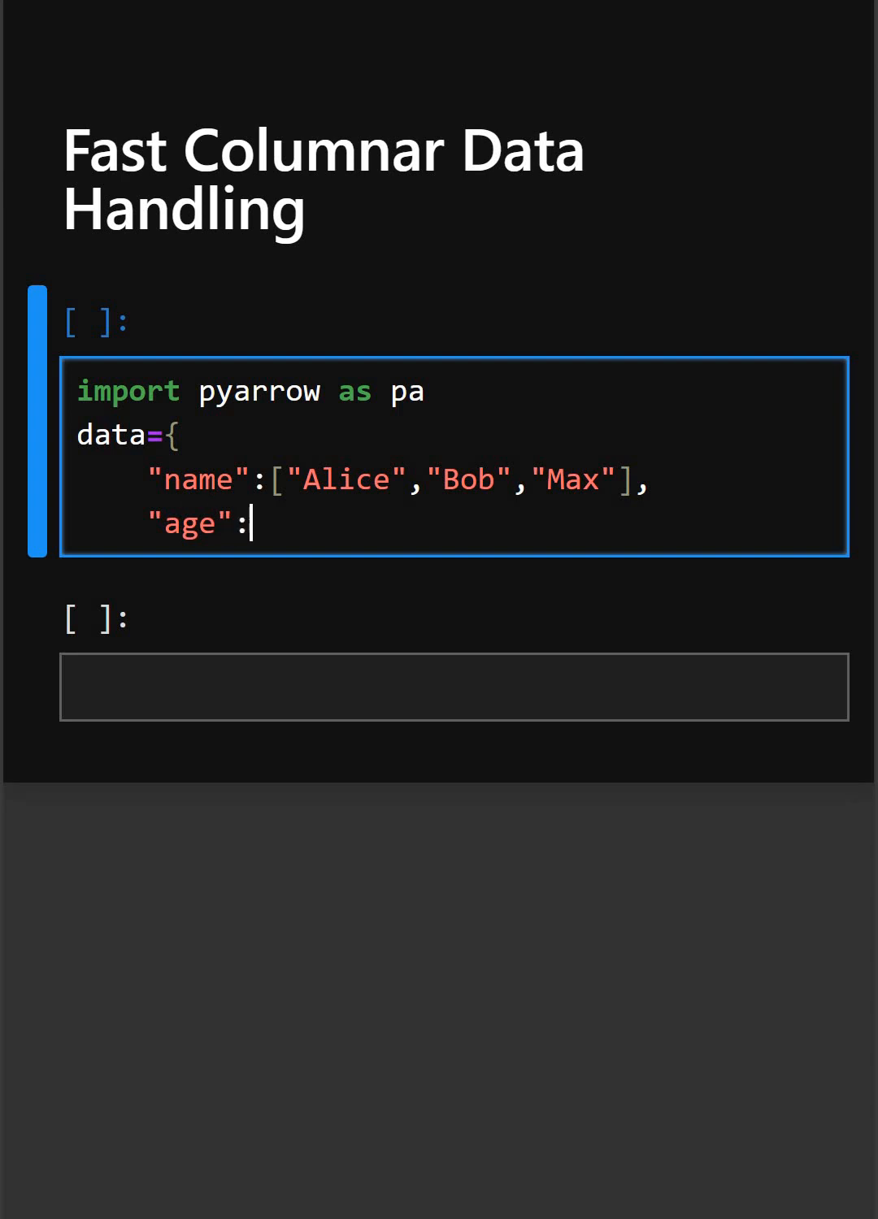
pyautogui.write('[]')
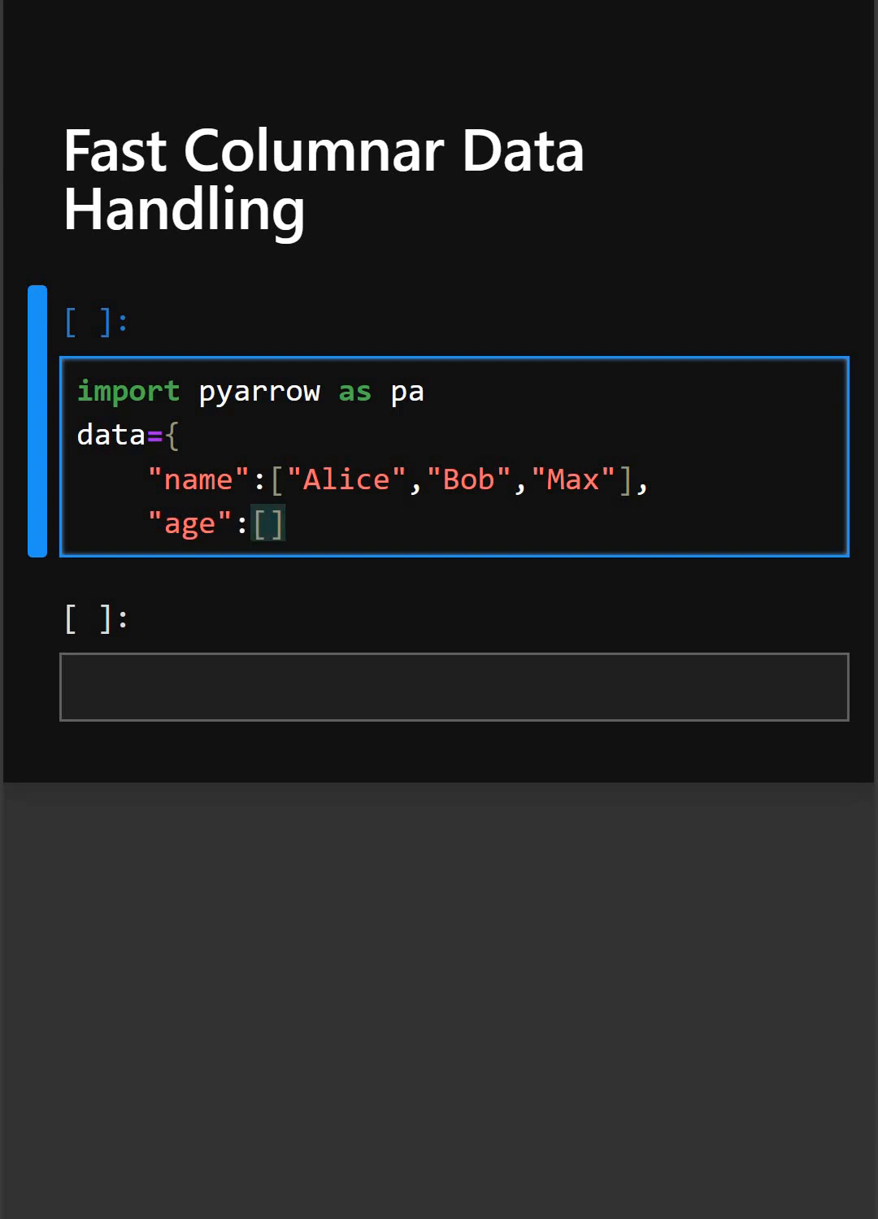
pyautogui.write('24,3')
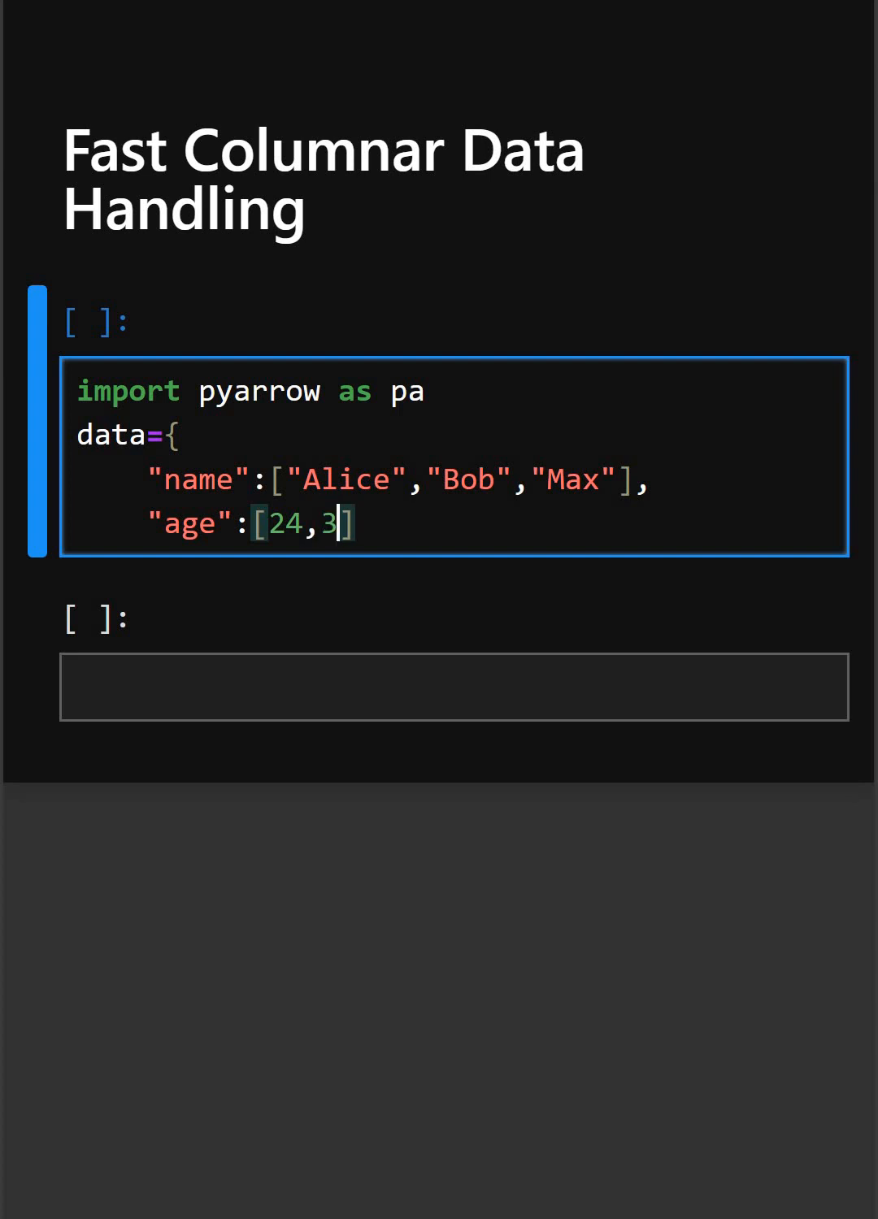
pyautogui.write('4,')
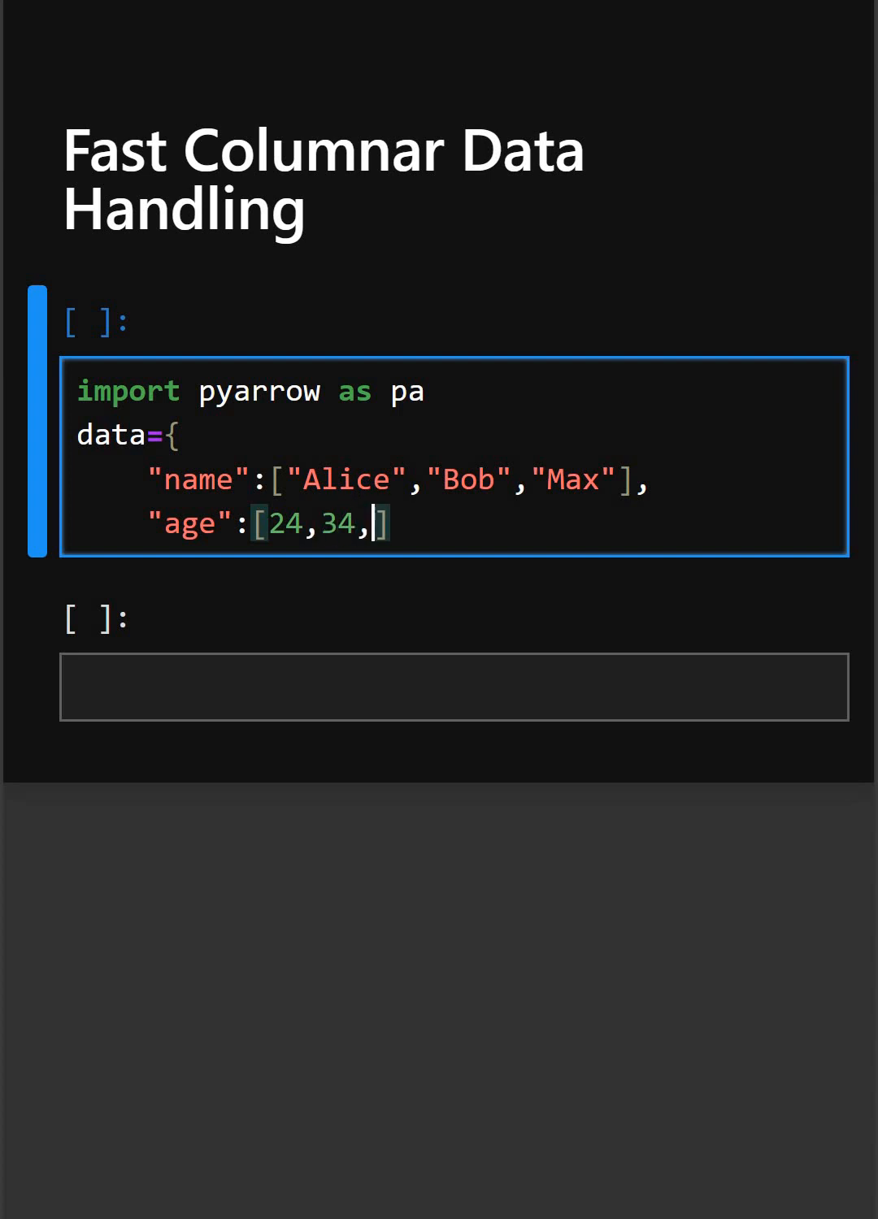
pyautogui.write('25')
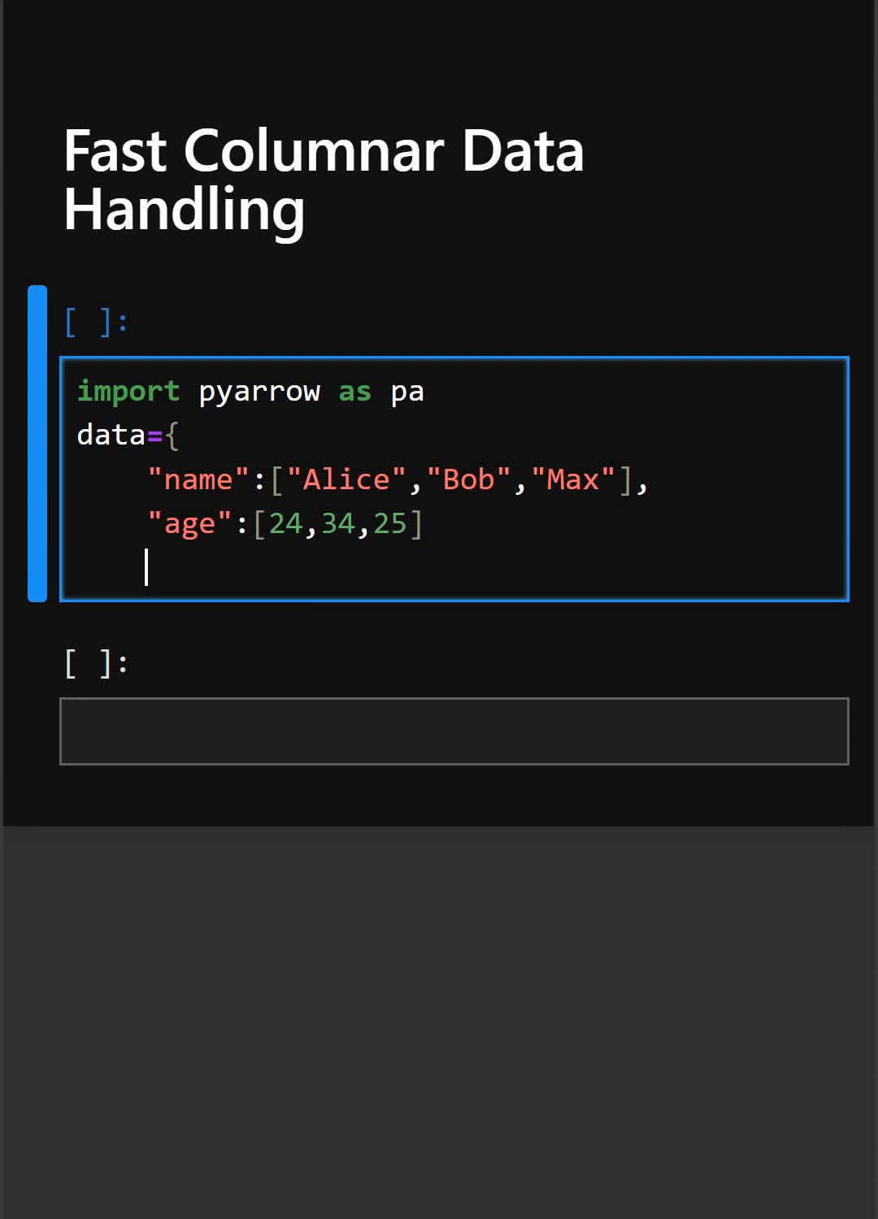
pyautogui.write('}')
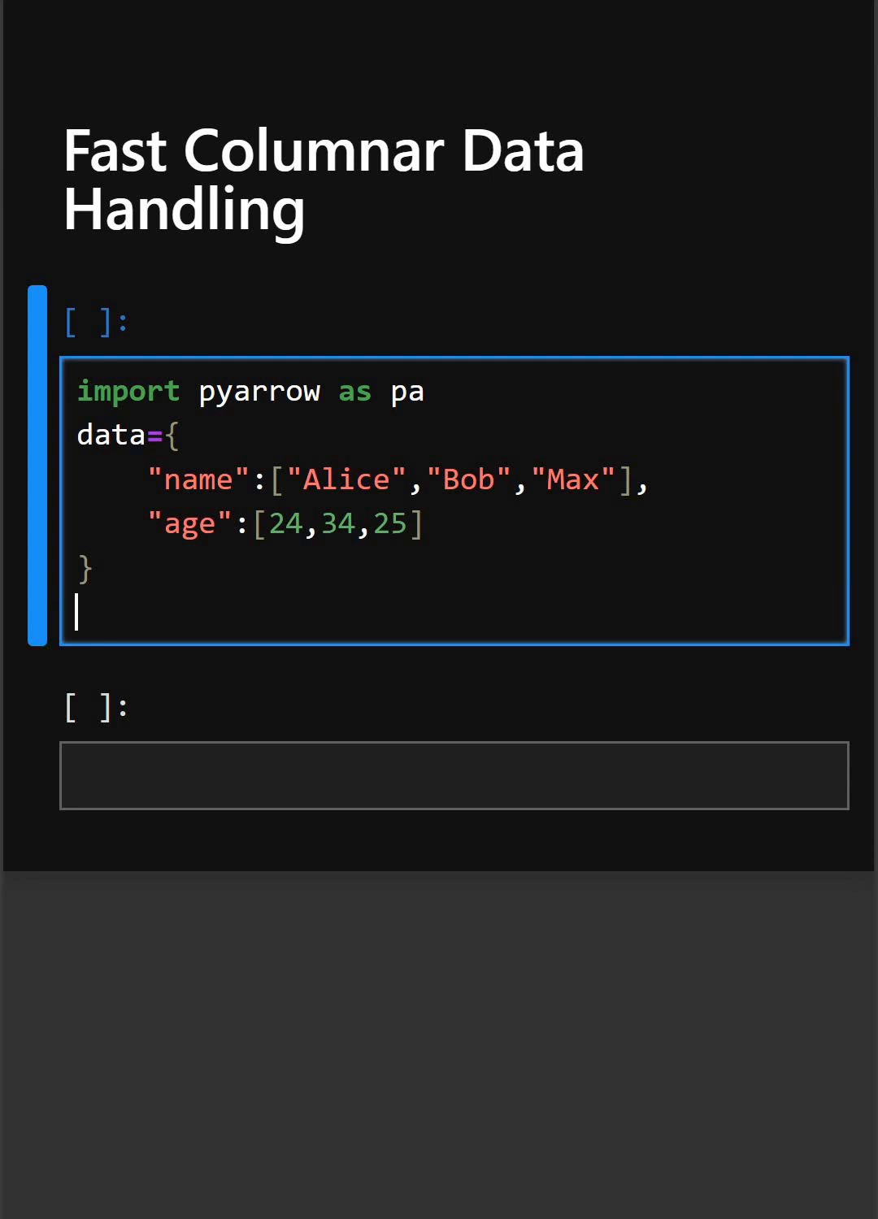
pyautogui.press('Backspace')
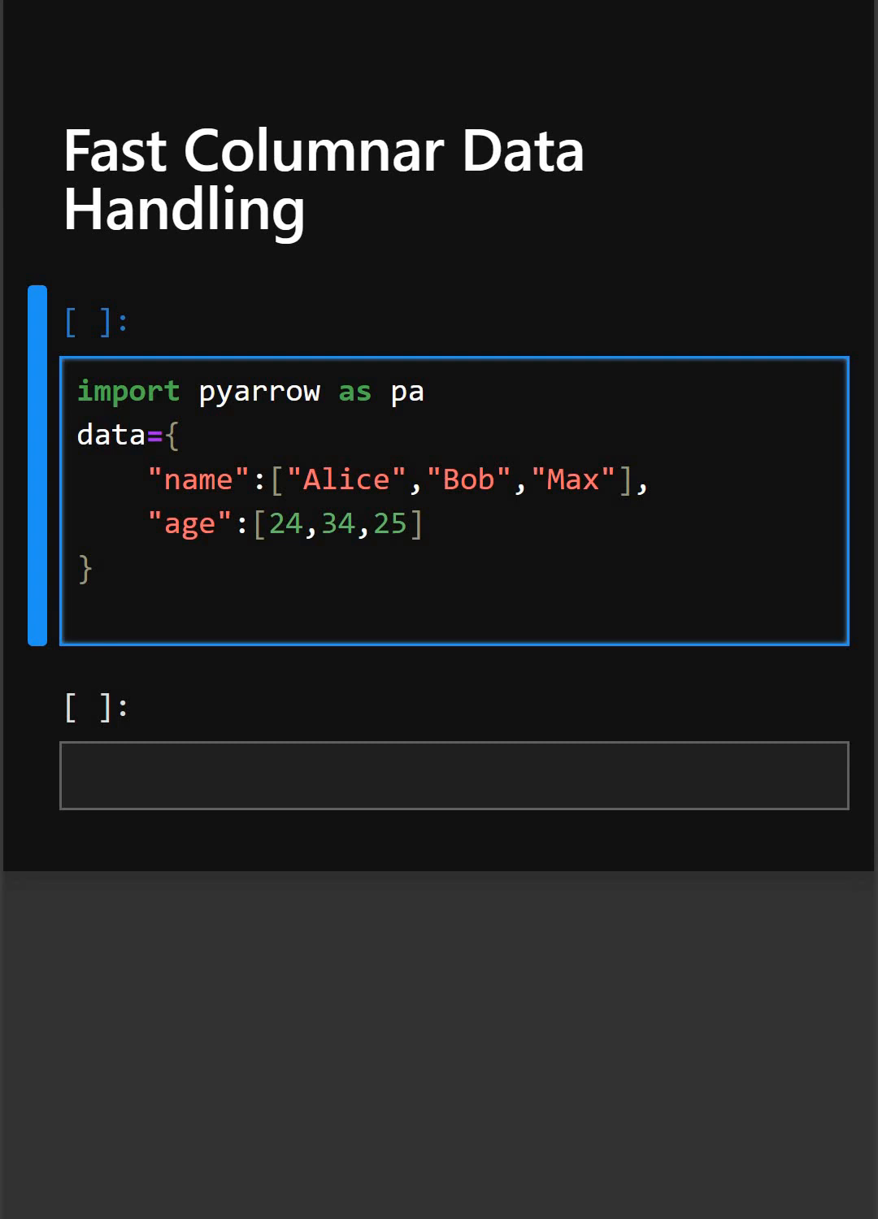
# Step: Add the line table=pa.table(data) below the dictionary
pyautogui.write('ta')
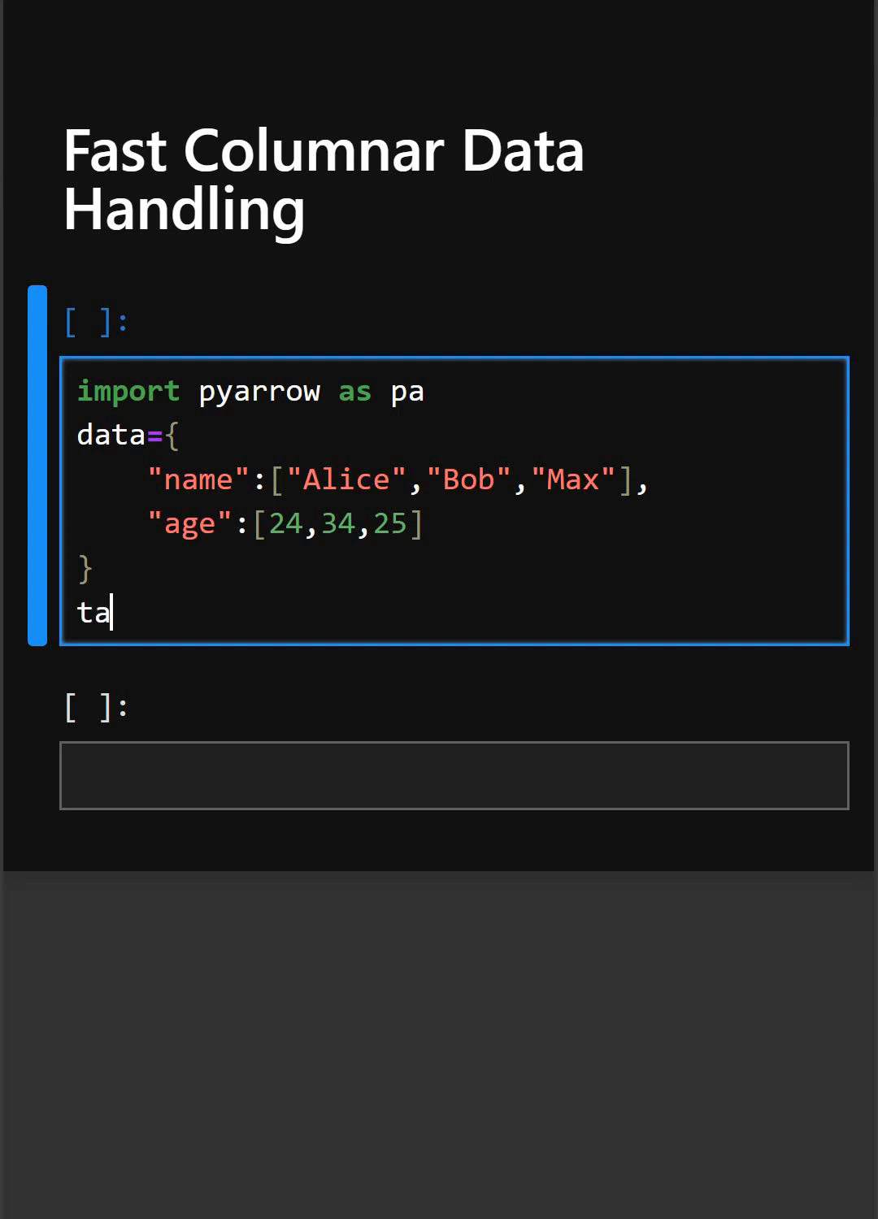
pyautogui.write('ble=')
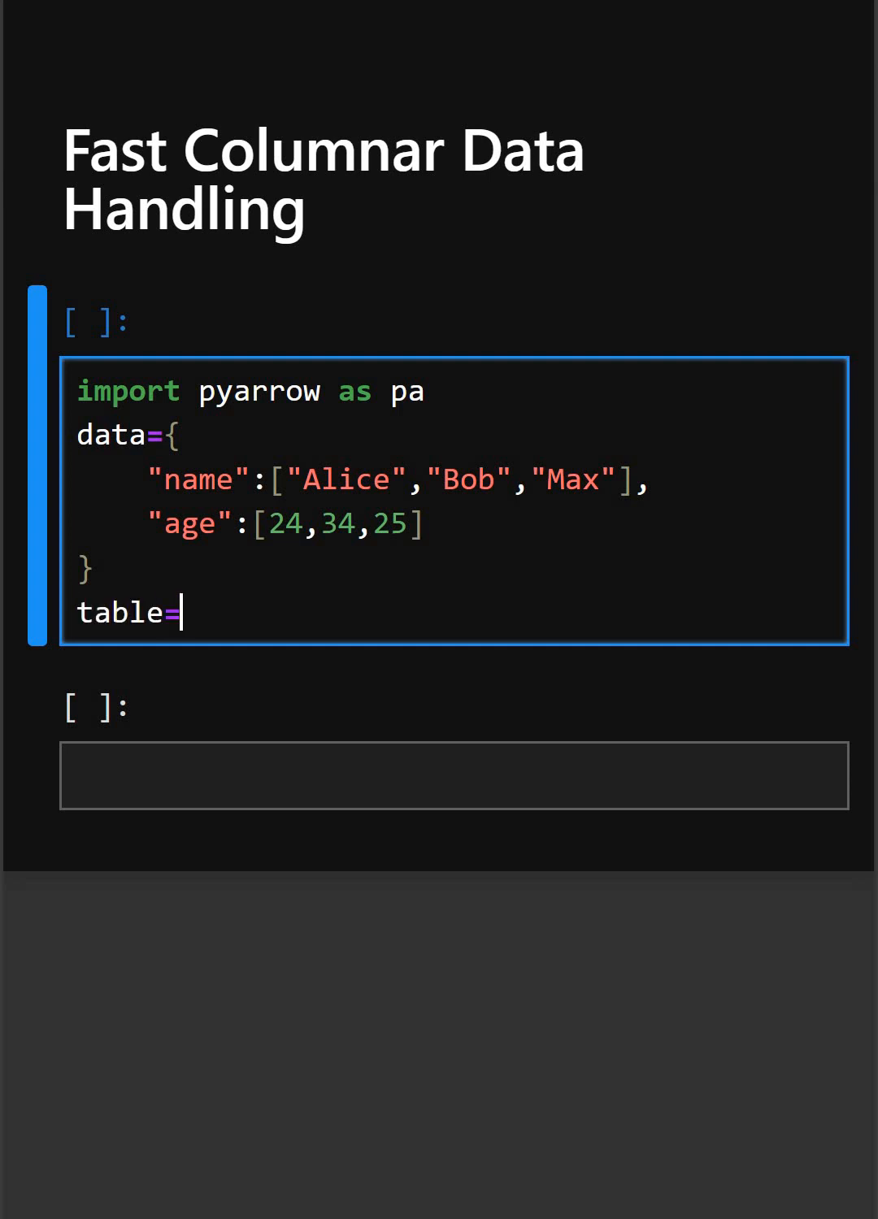
pyautogui.write('pa')
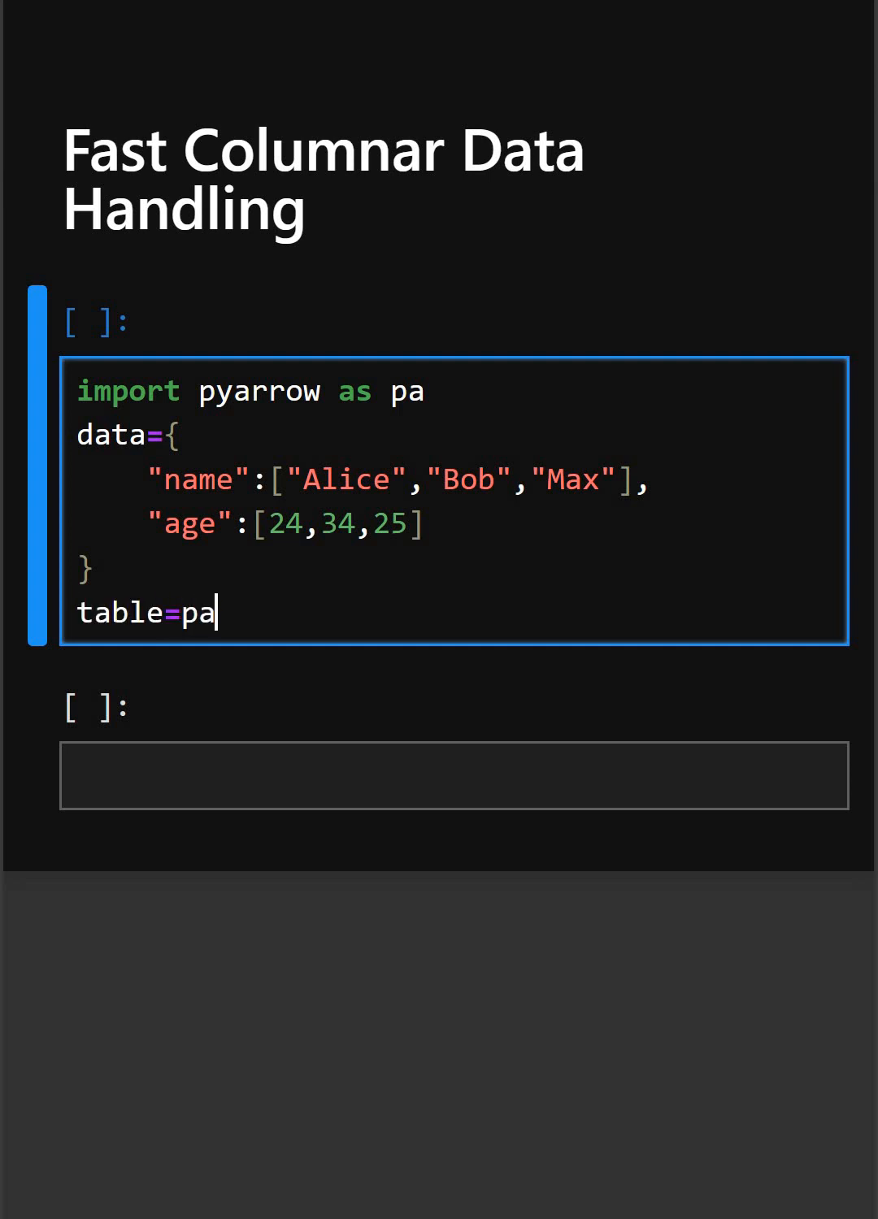
pyautogui.write('.table')
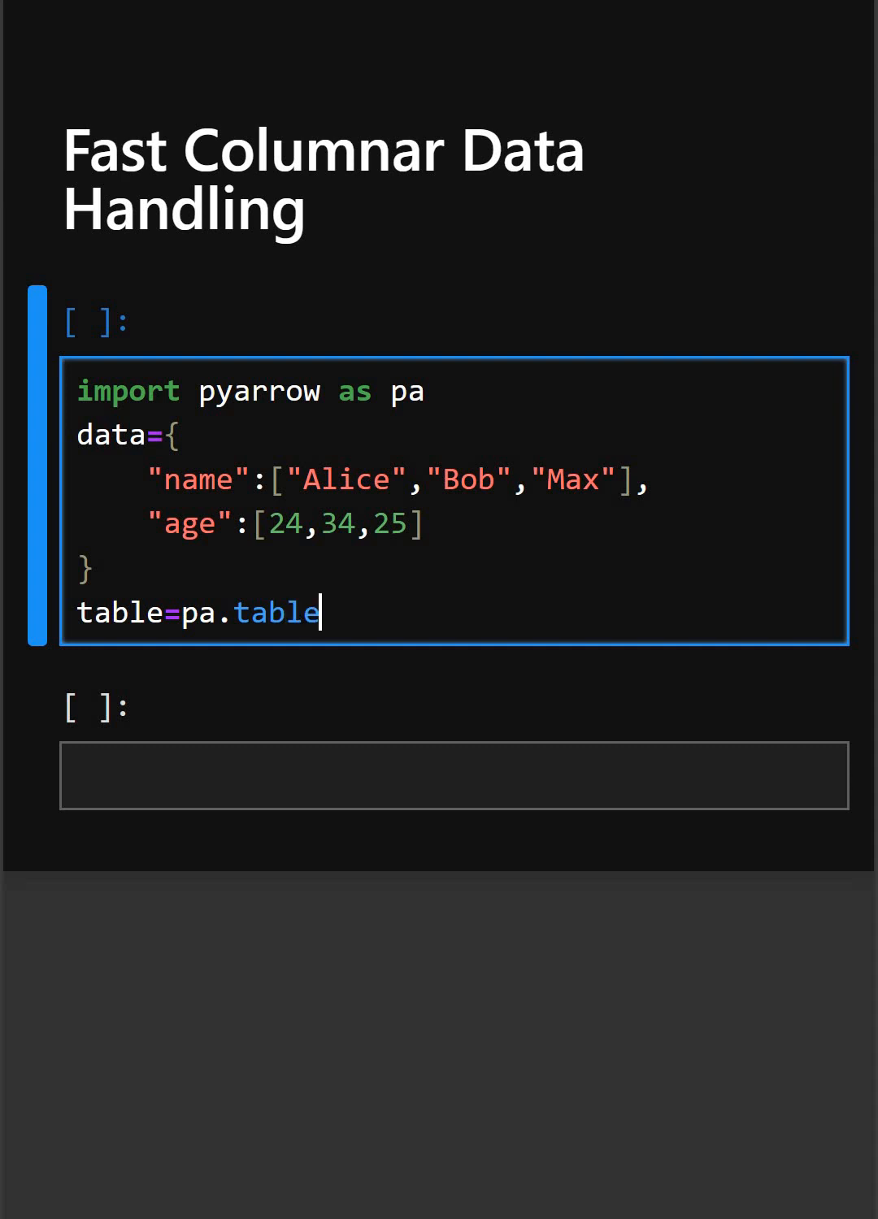
pyautogui.write('(data)')
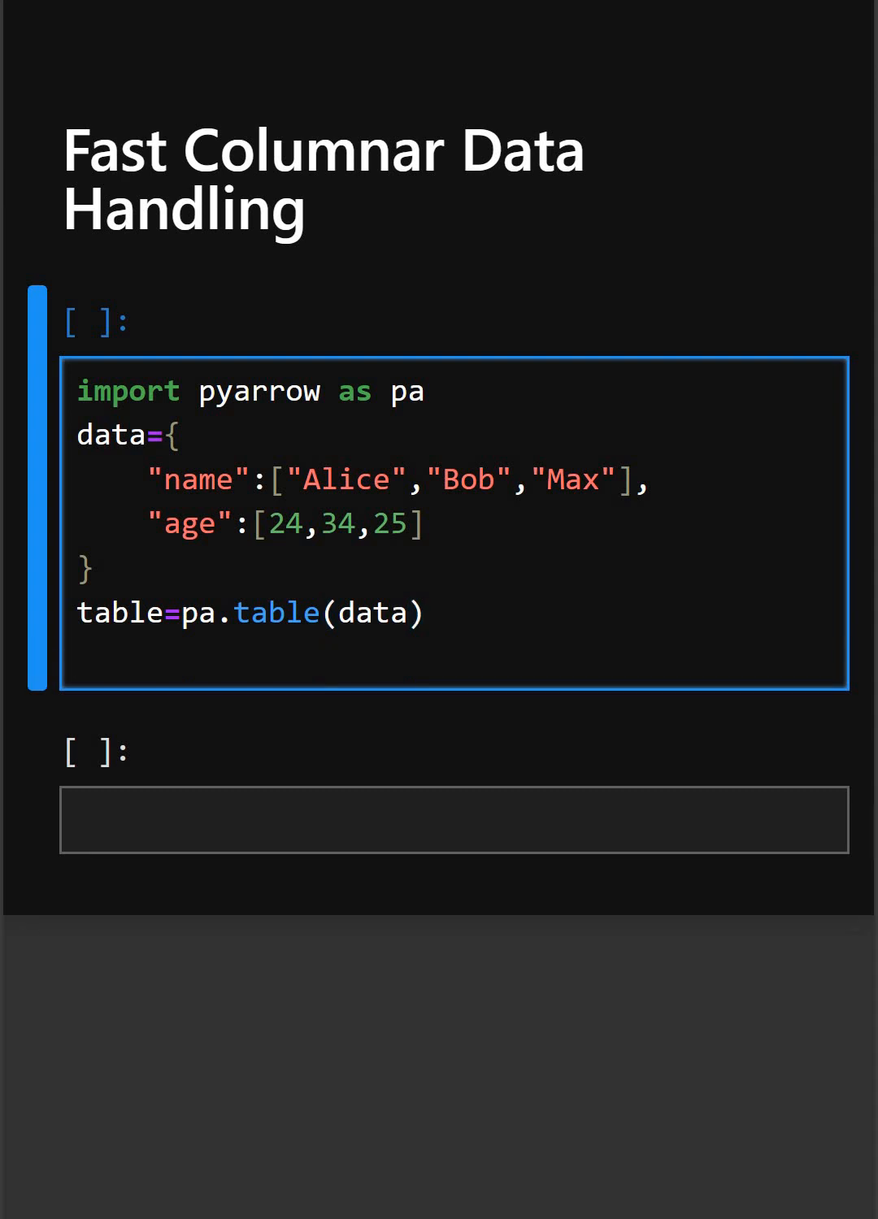
# Step: Add a print(table) line
pyautogui.write('print')
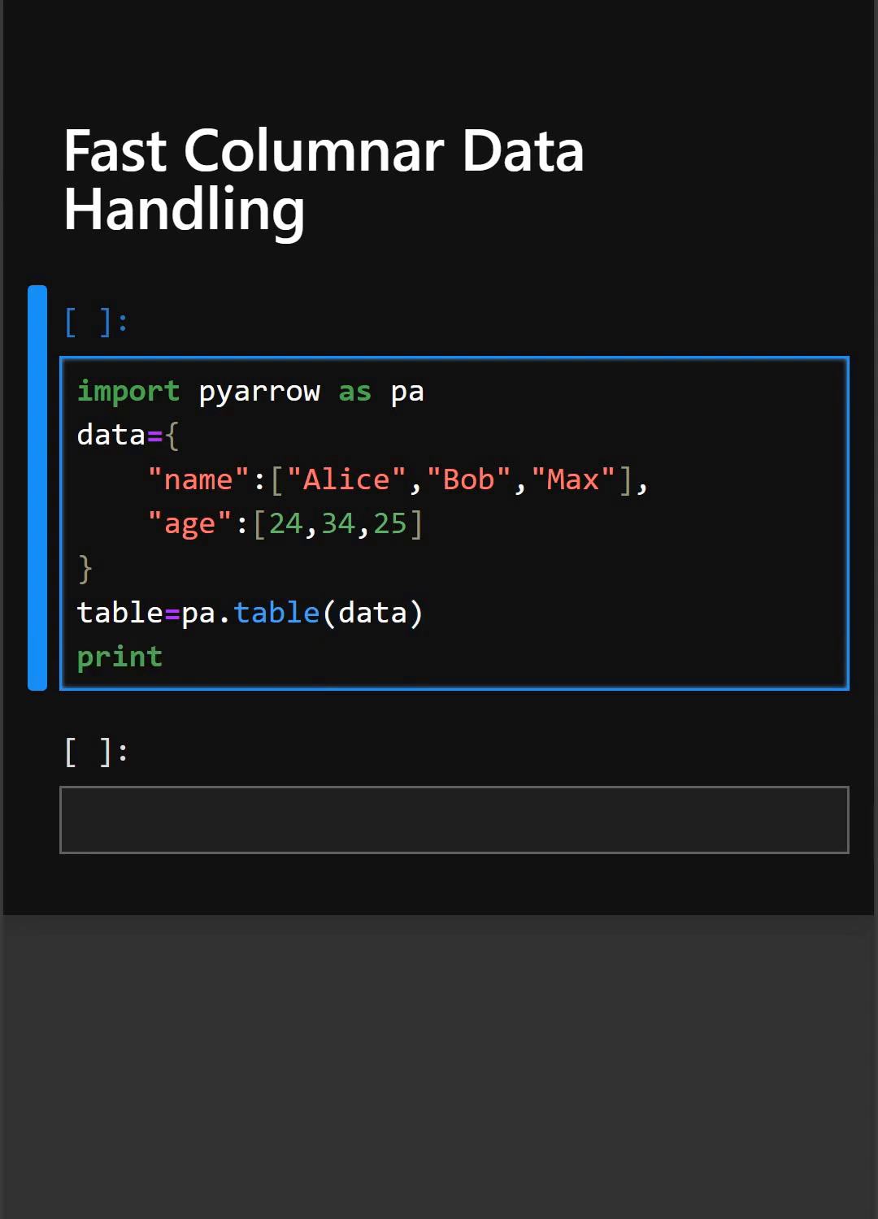
pyautogui.write('(tabl')
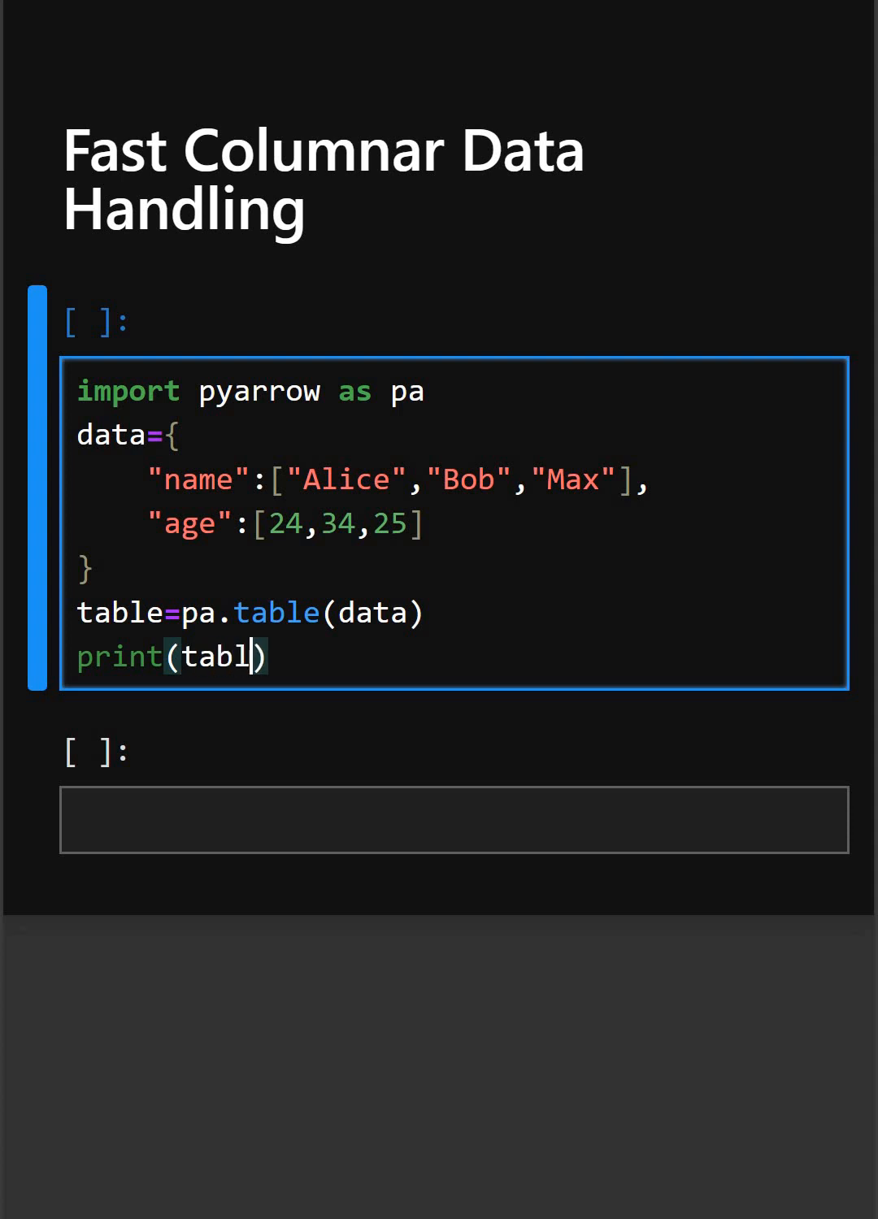
pyautogui.write('e')
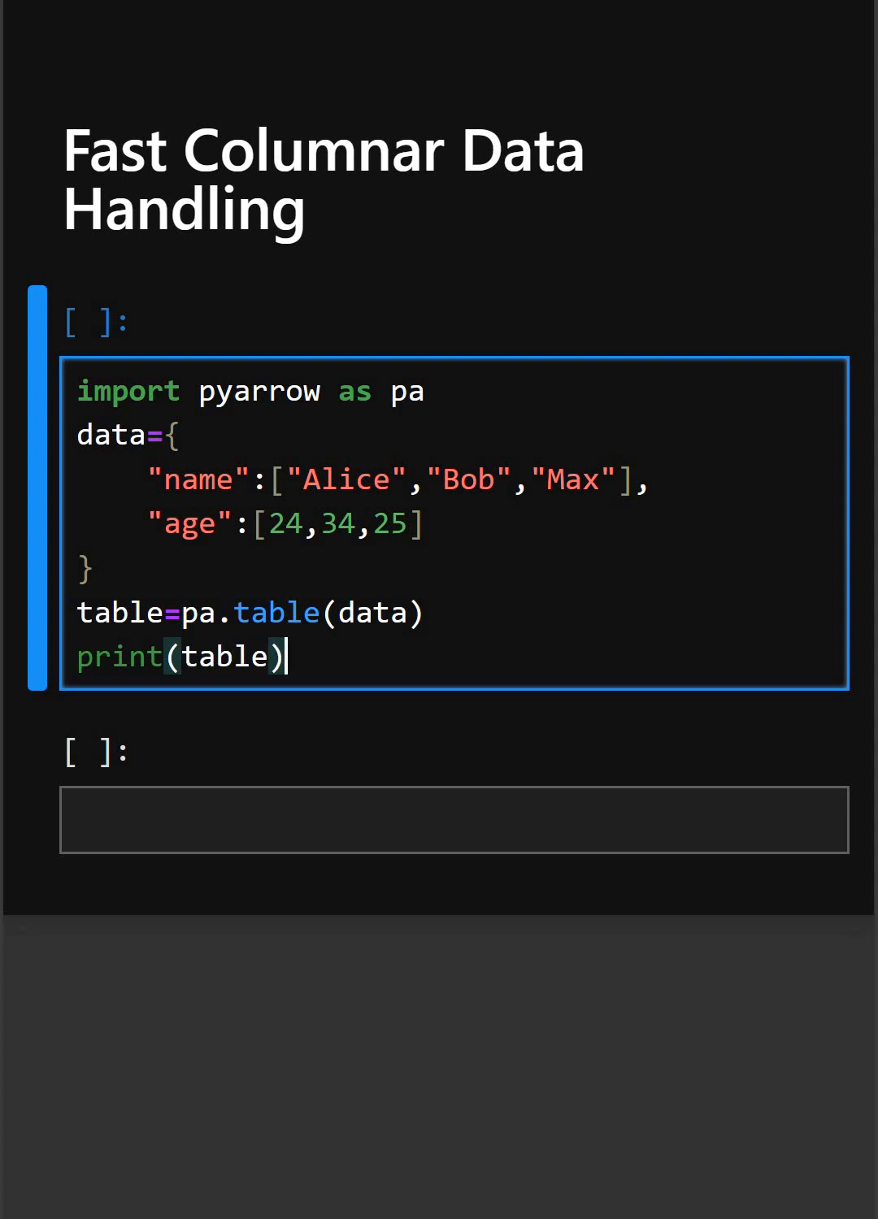
# Step: Add a print(table.to_pandas()) line to show the pandas version
pyautogui.write('pr')
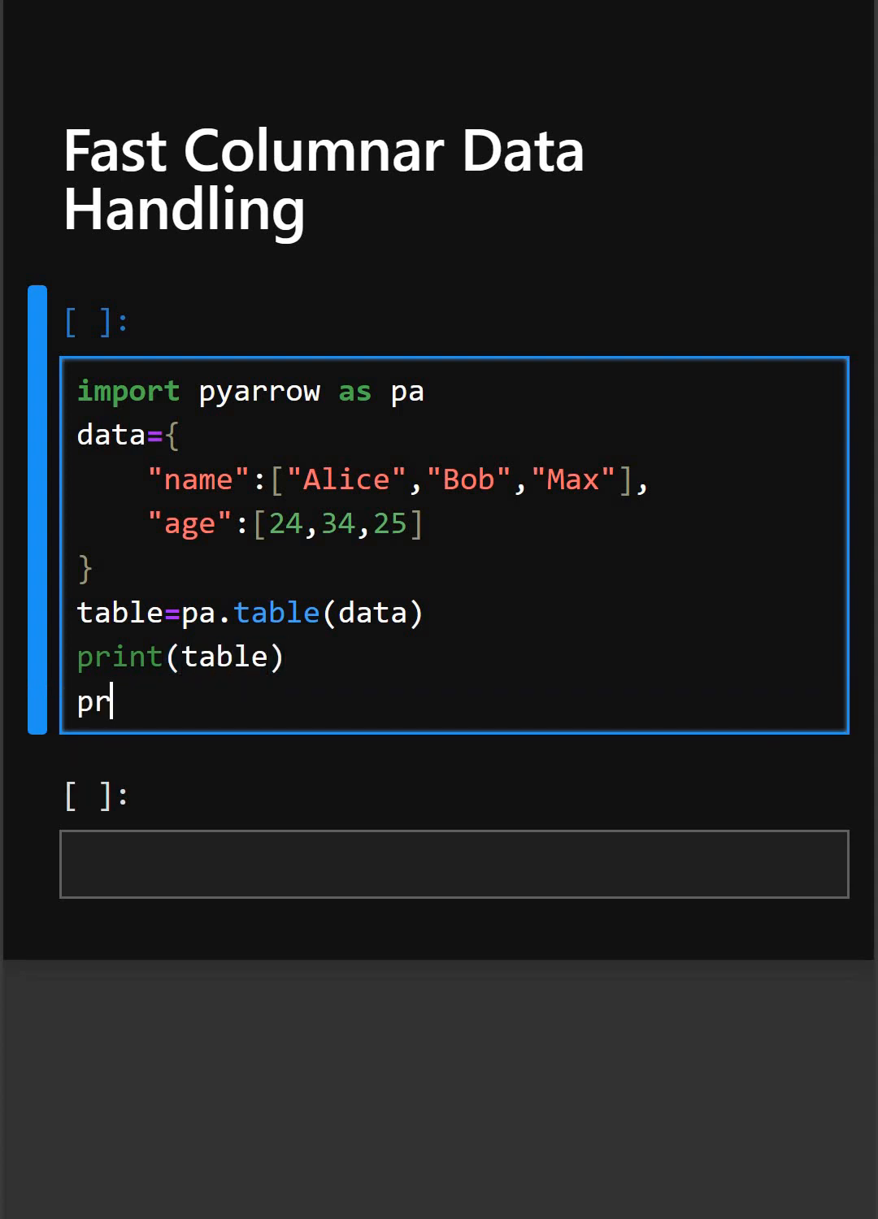
pyautogui.write('int(')
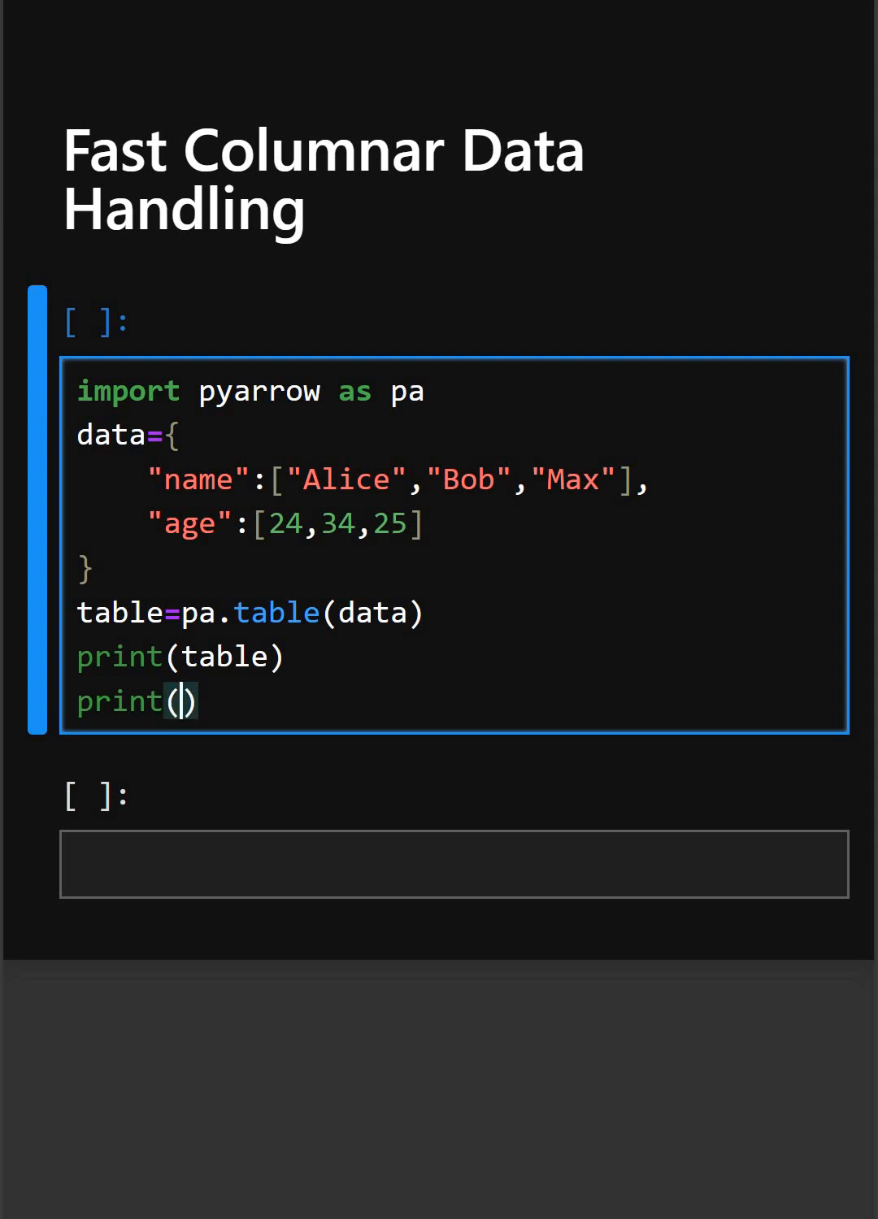
pyautogui.write('table.t')
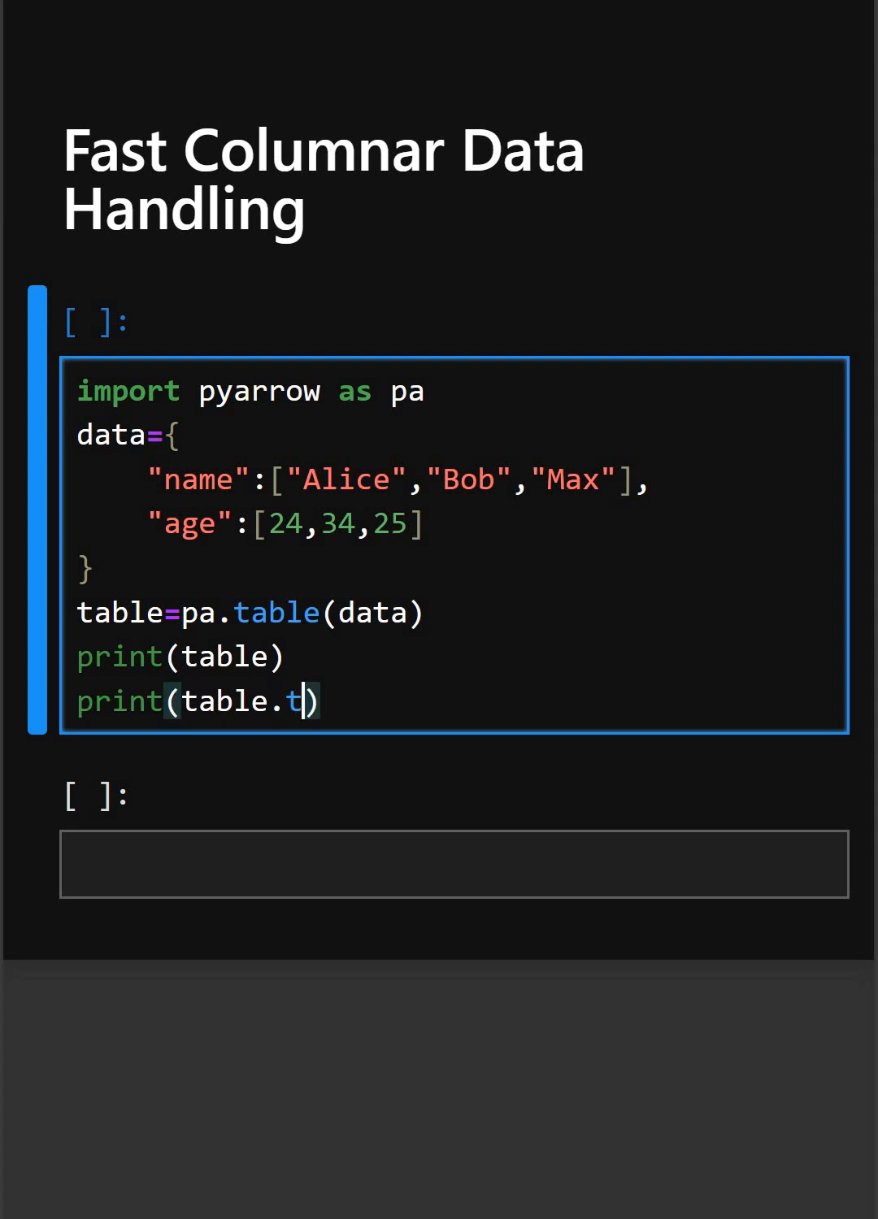
pyautogui.write('o_')
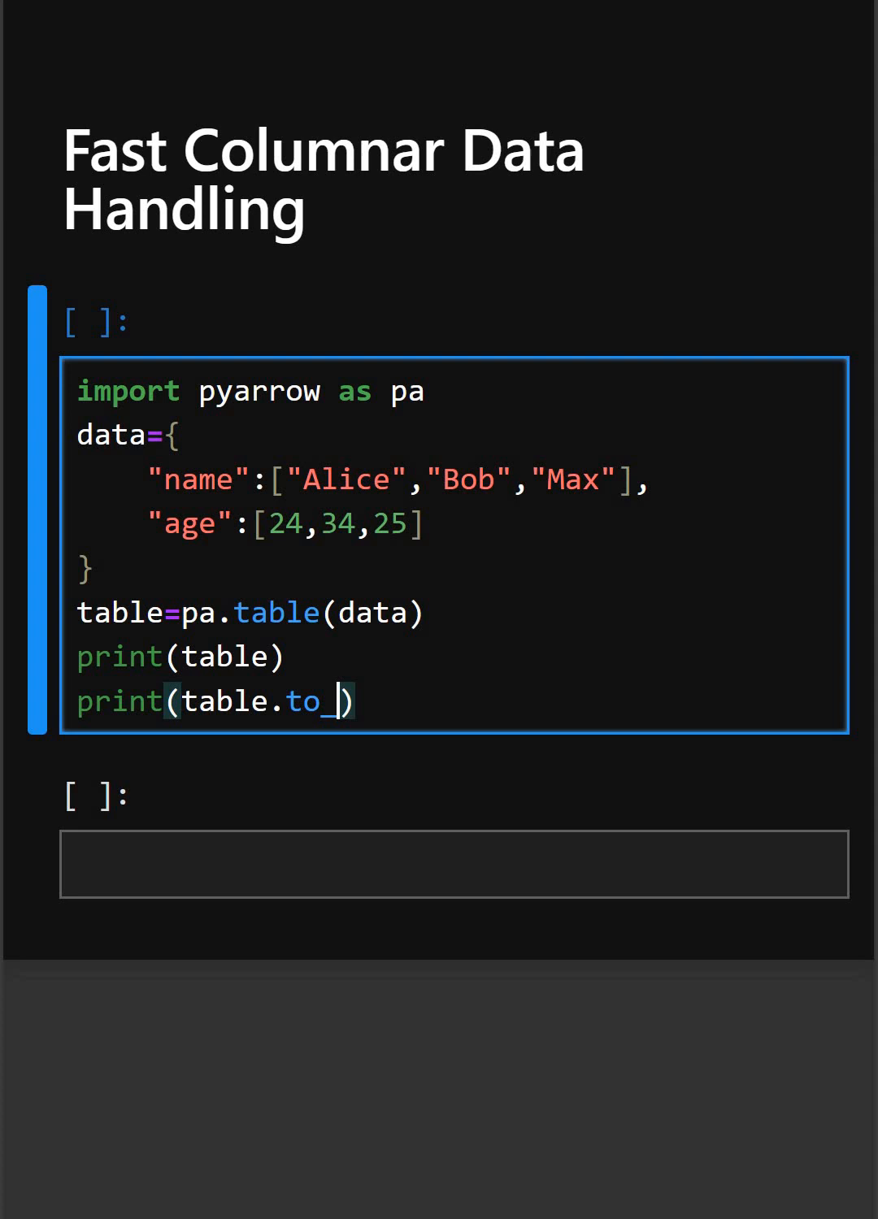
pyautogui.write('pandas')
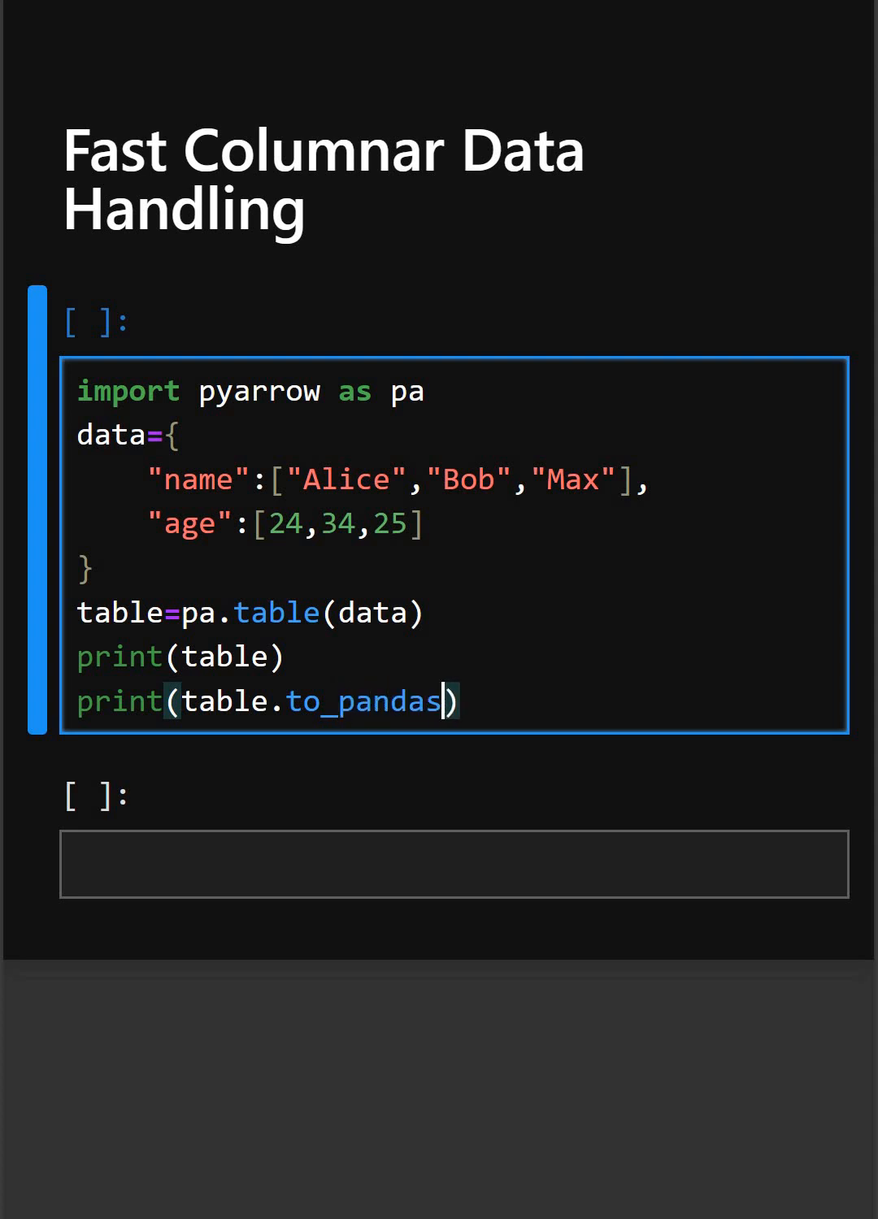
pyautogui.write('()')
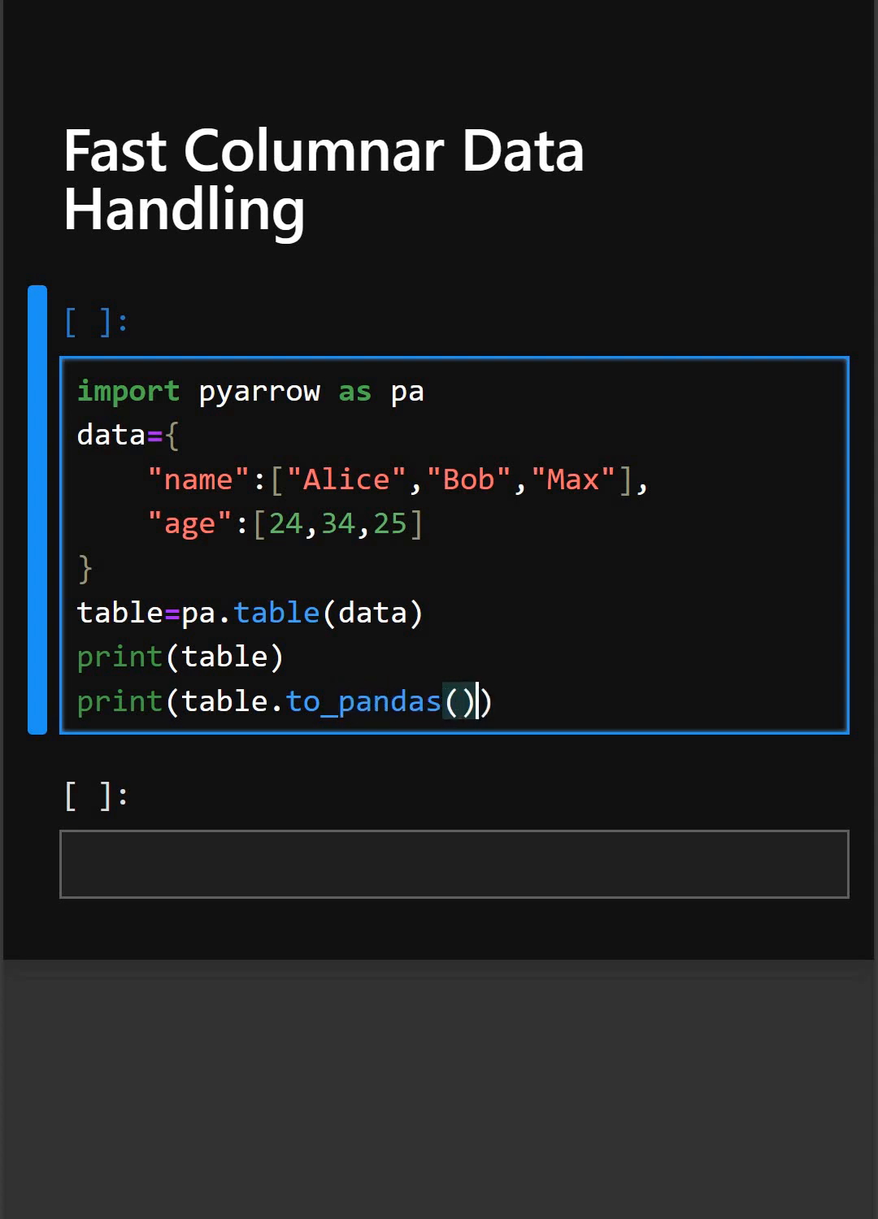